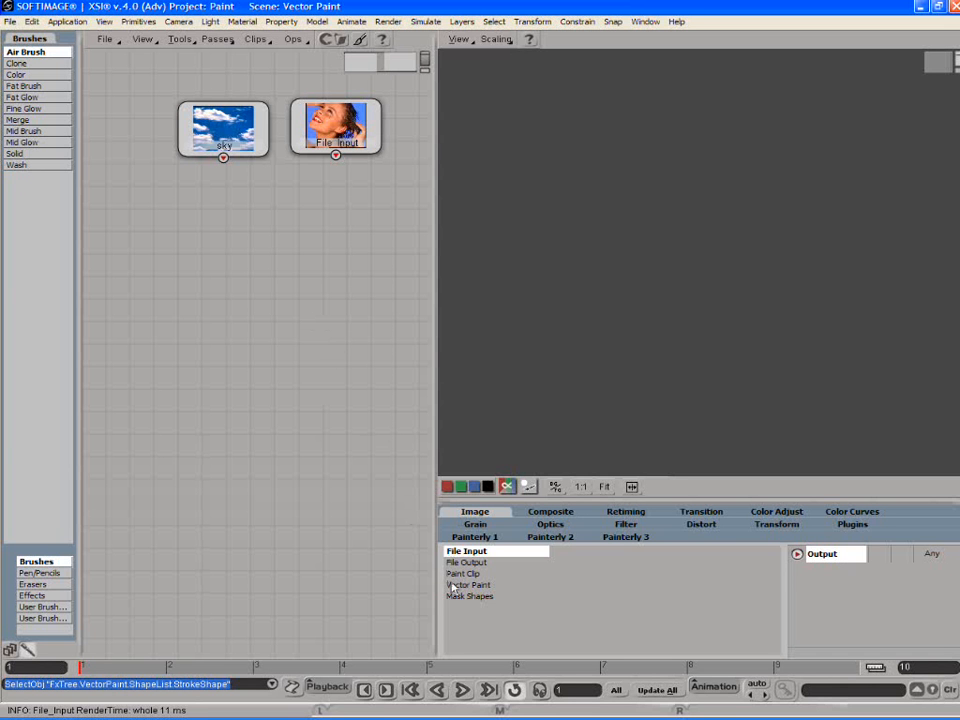
Choose the Vector Paint operator from the Image operator library
left_click(470, 585)
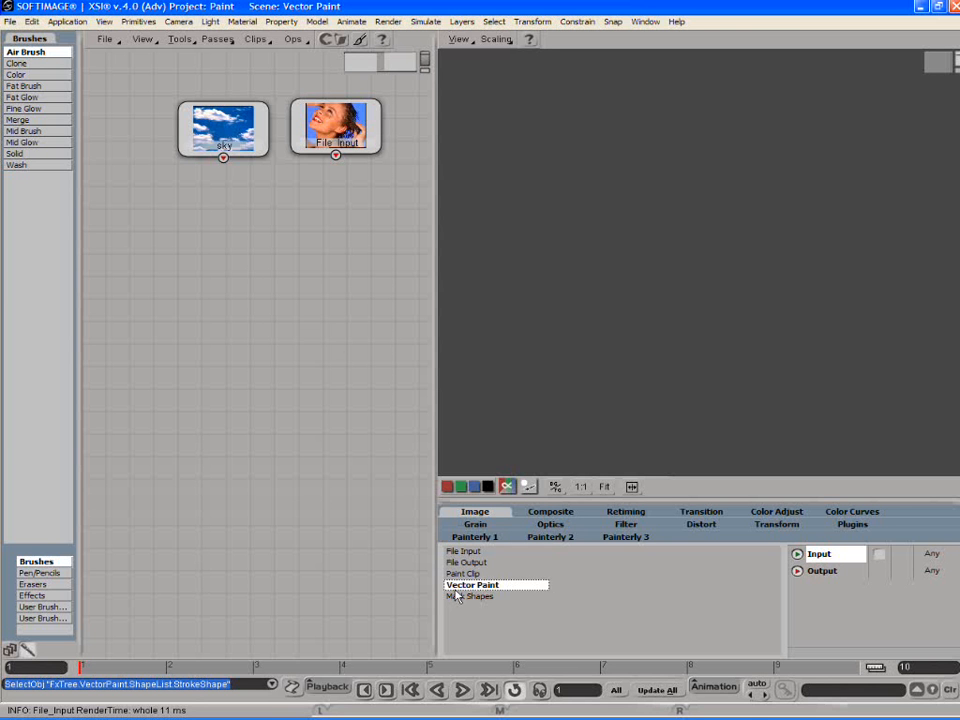
mouse_move(455, 595)
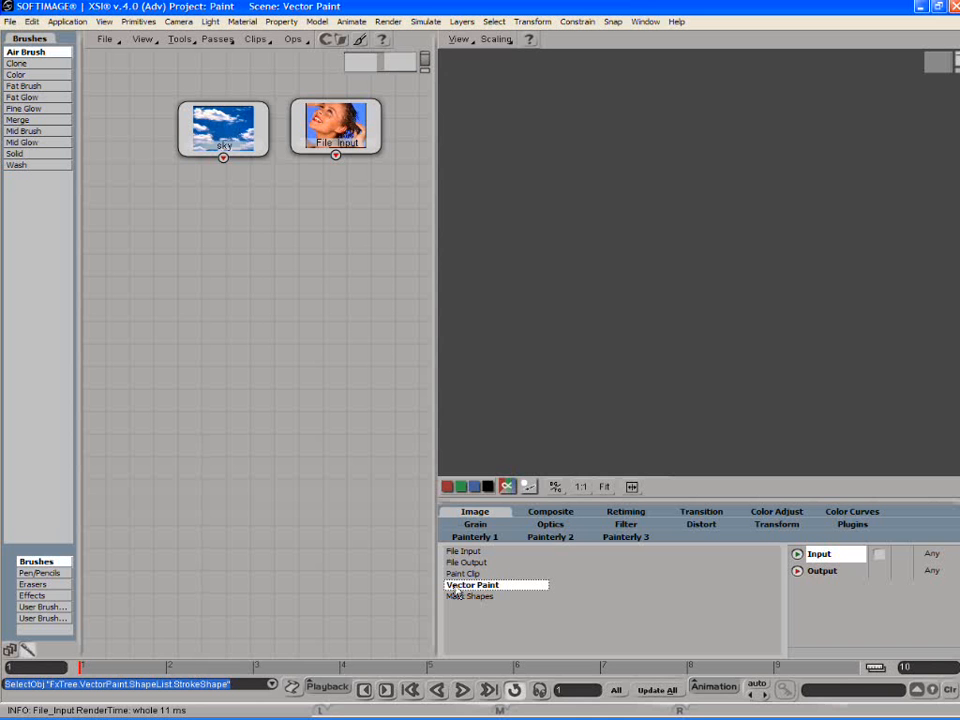
Add a VectorPaint node fed by File_Input and place it directly below it
left_click(472, 584)
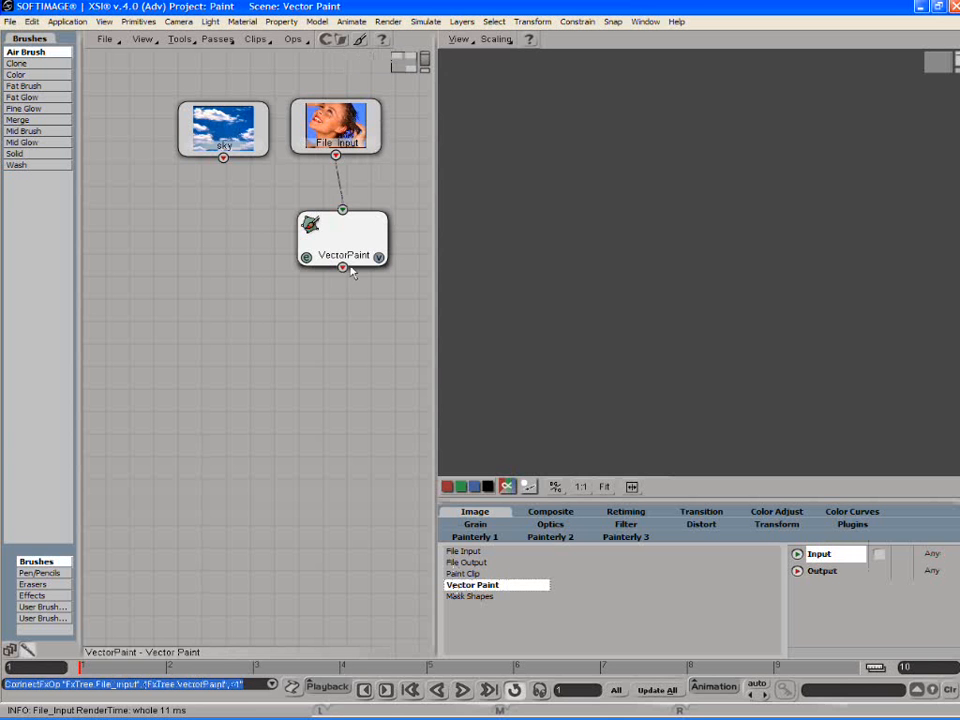
left_click_drag(343, 240, 334, 250)
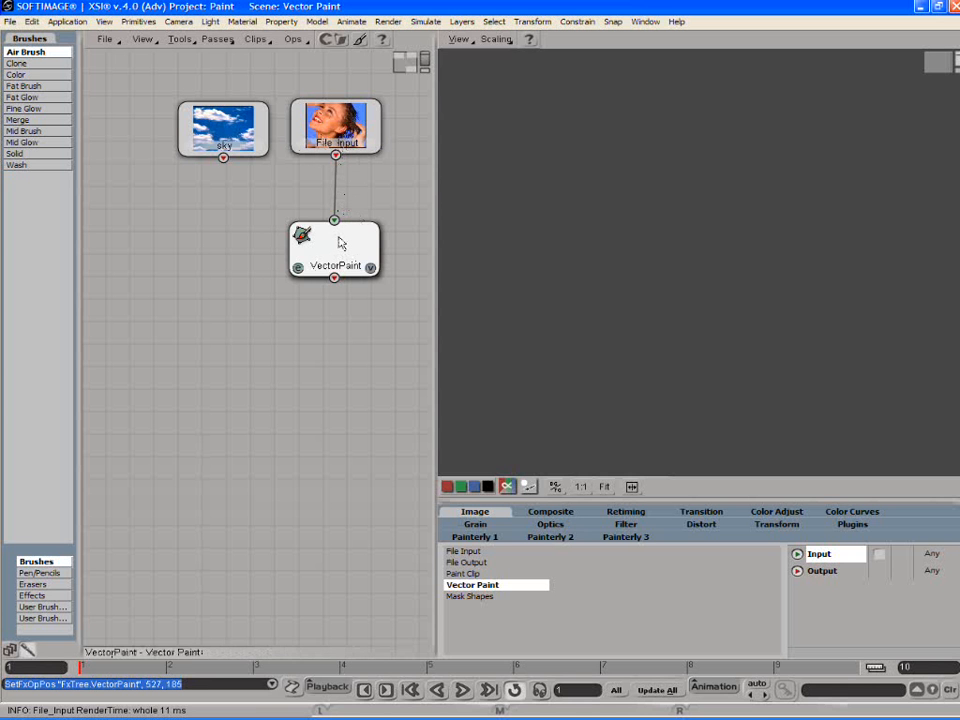
View the VectorPaint node's RGBA 8-bit output on the portrait and pick the Paint Brush tool
double_click(335, 250)
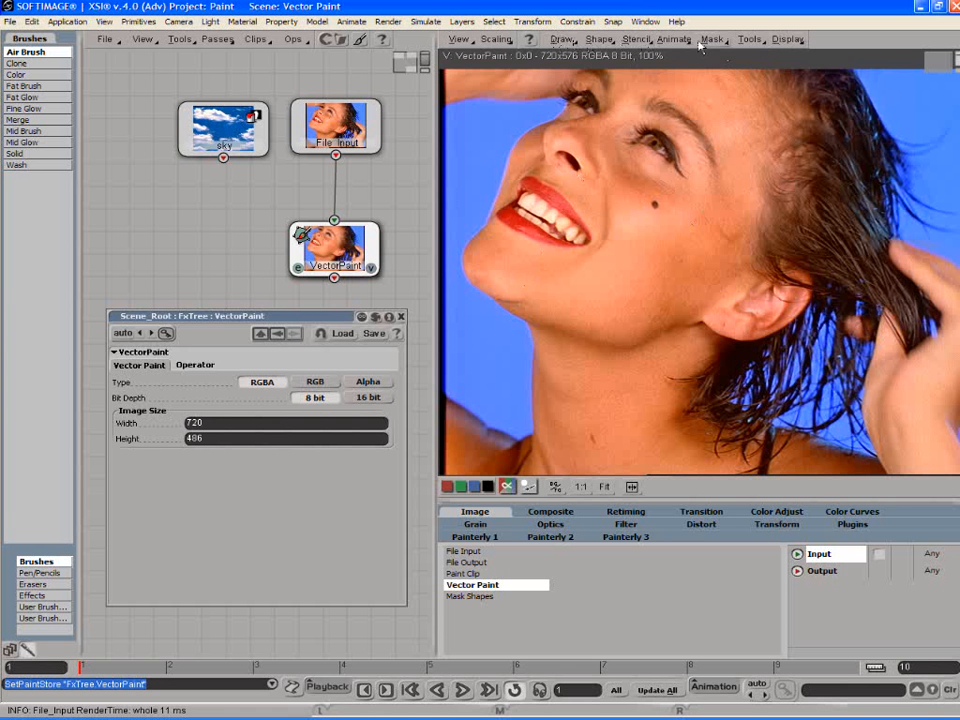
left_click(562, 39)
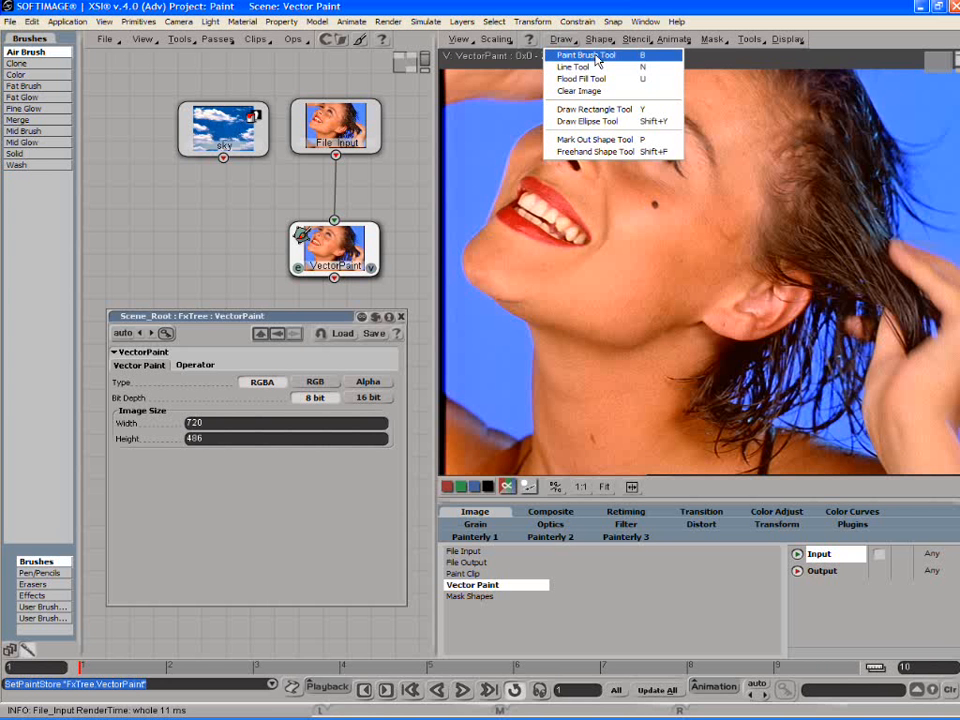
mouse_move(590, 121)
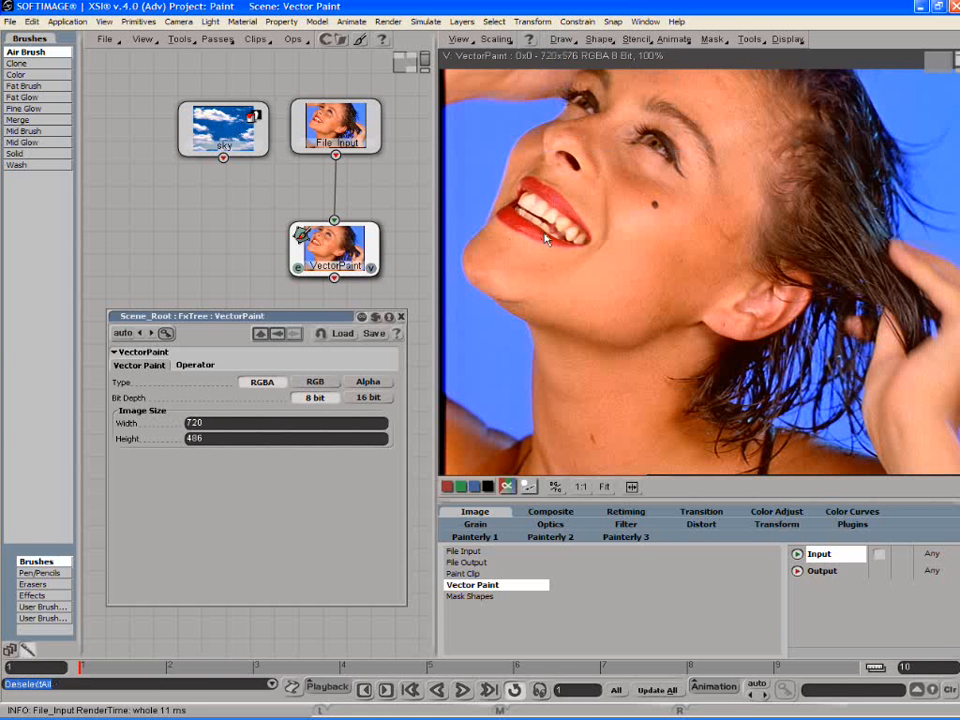
Paint white airbrush strokes along the chin, across the neck, up by the ear and into the hair
left_click_drag(545, 240, 555, 330)
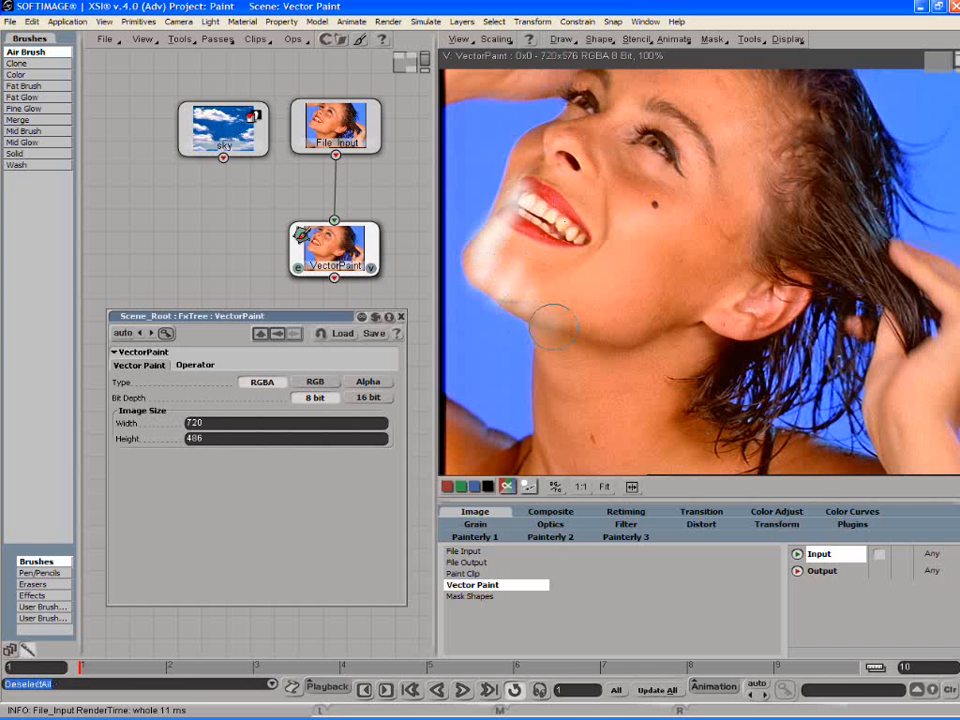
left_click_drag(555, 330, 645, 410)
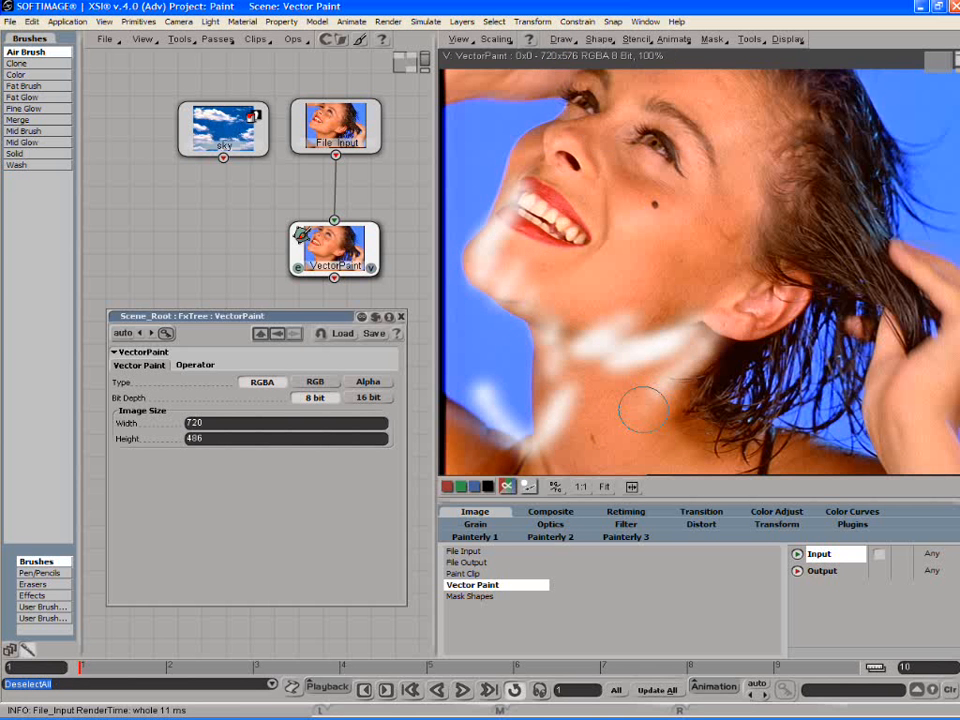
left_click_drag(645, 410, 710, 305)
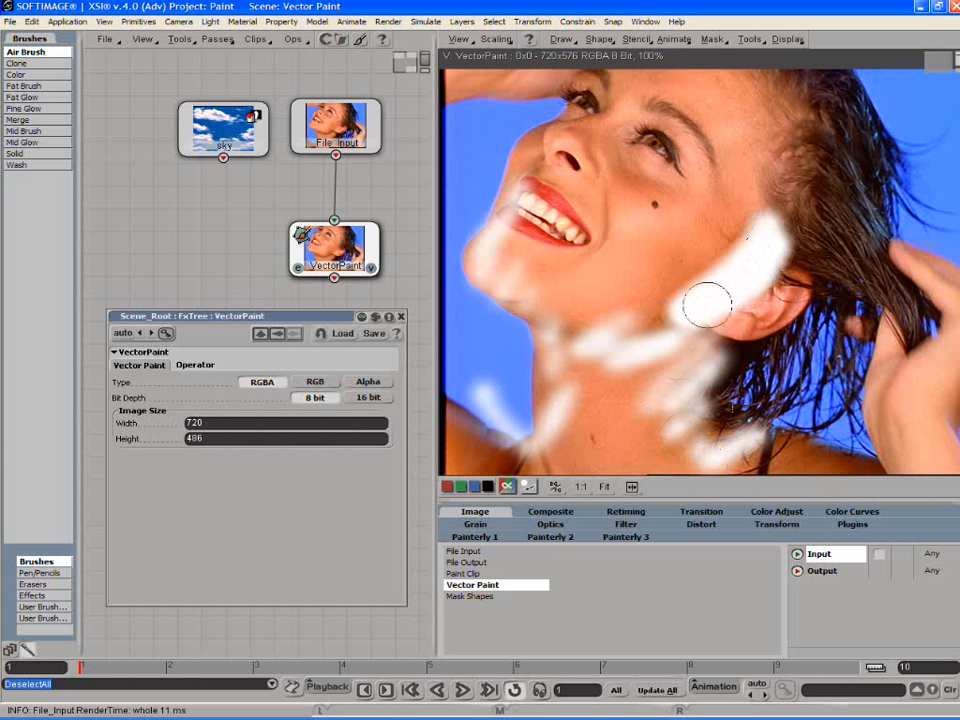
left_click_drag(710, 305, 680, 425)
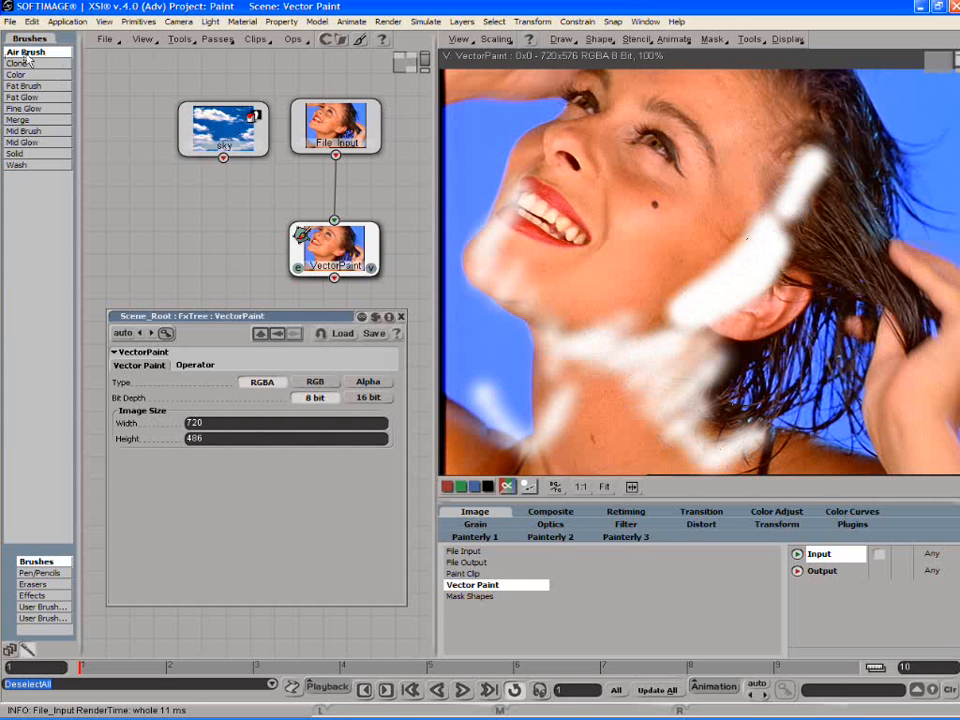
mouse_move(43, 196)
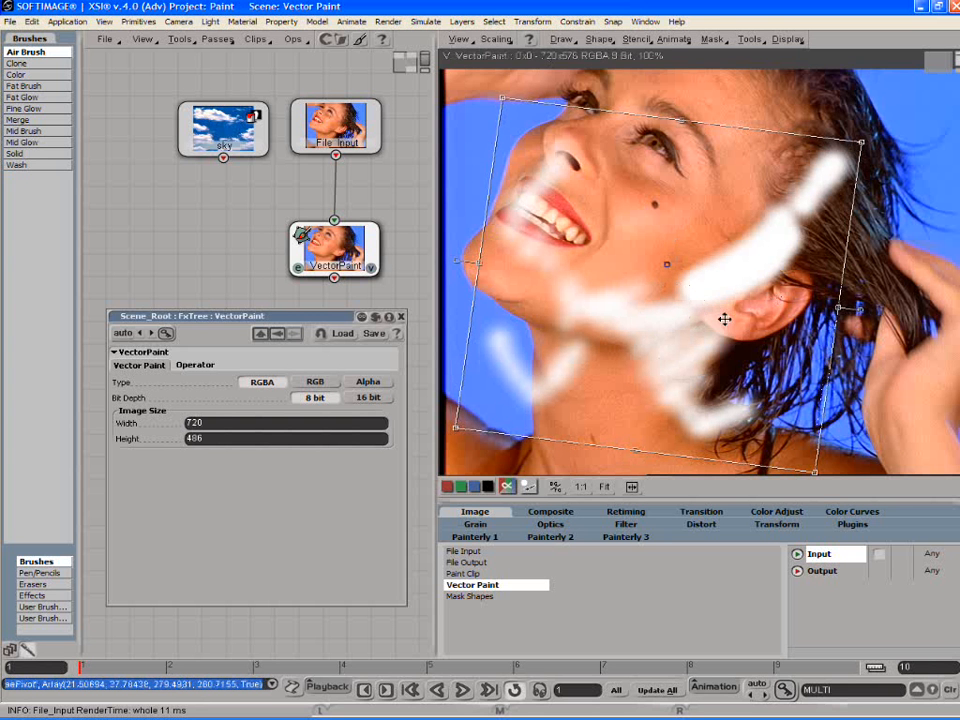
Show the StrokeShape properties of the painted white strokes
left_click(749, 39)
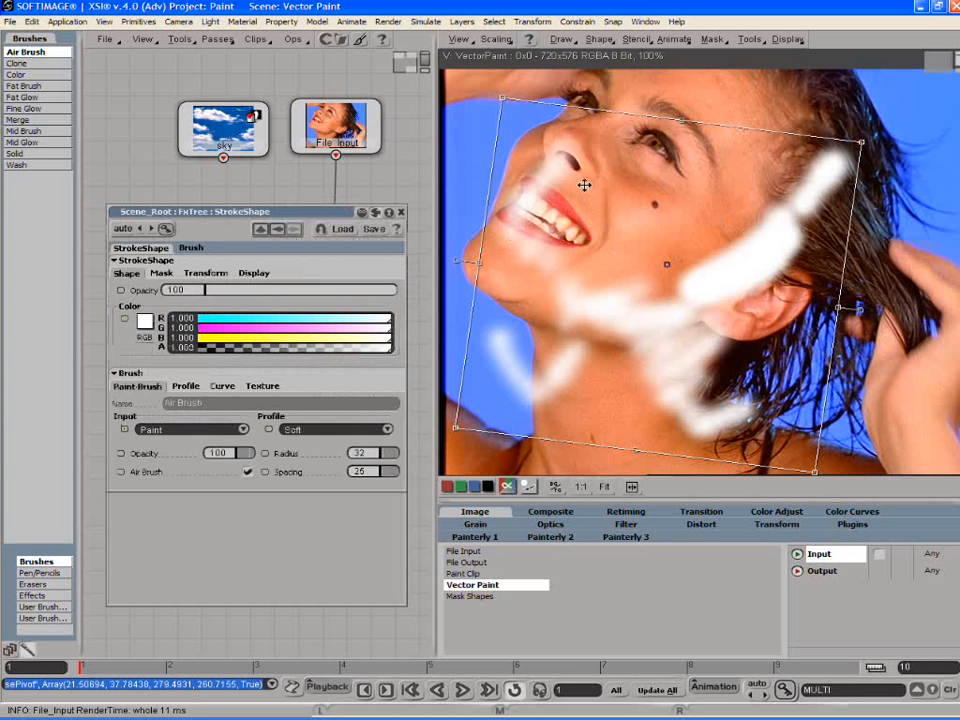
mouse_move(360, 365)
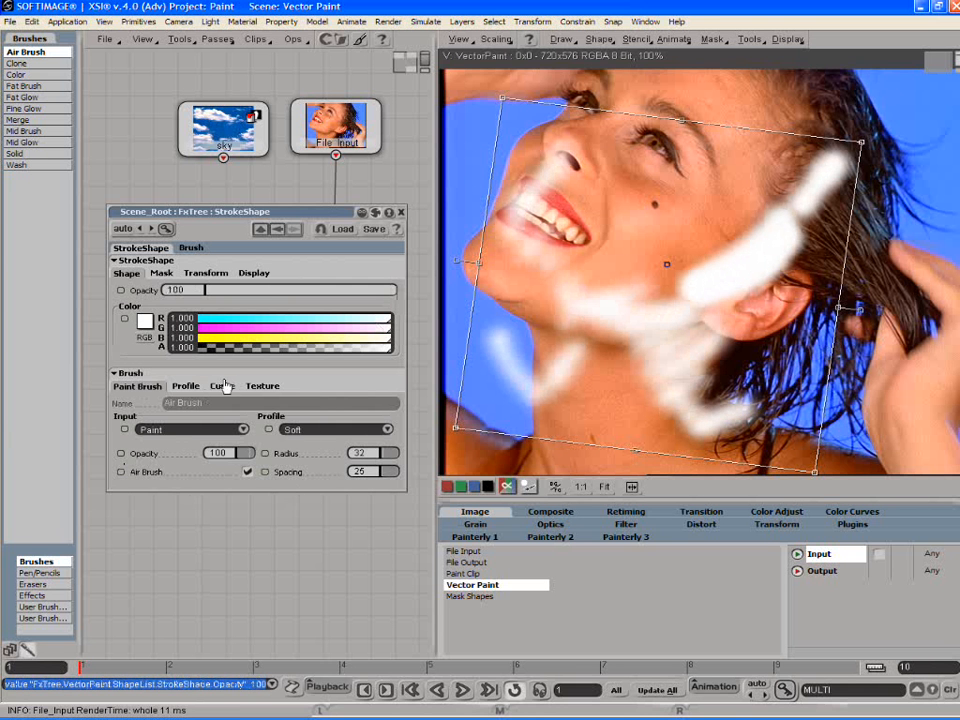
Try a textured brush then turn it off, and reduce the stroke radius to 20
left_click(222, 386)
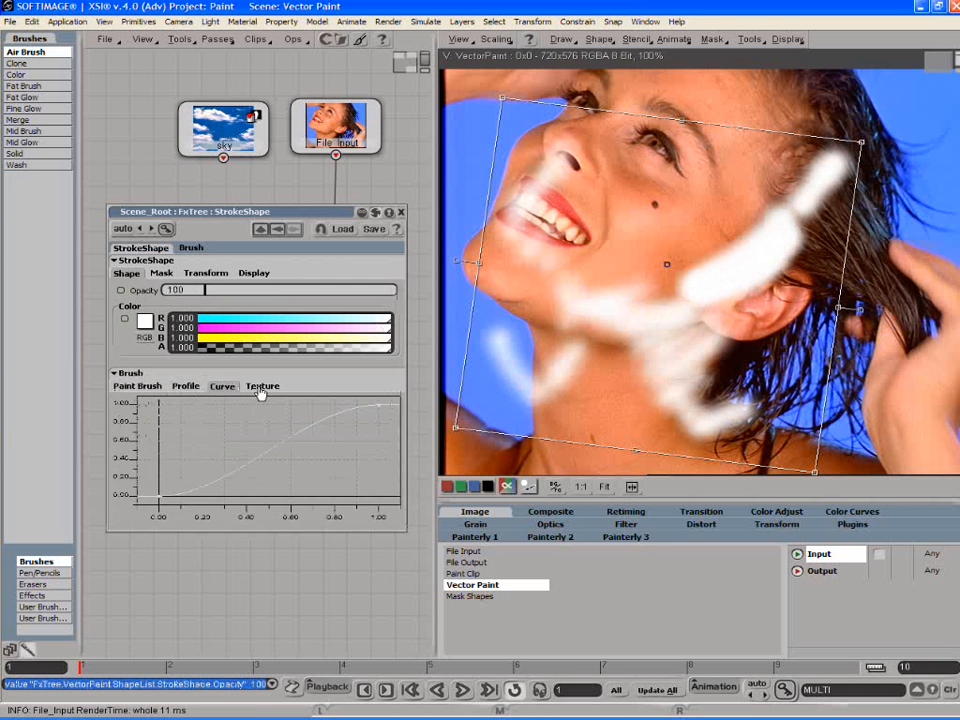
left_click(262, 386)
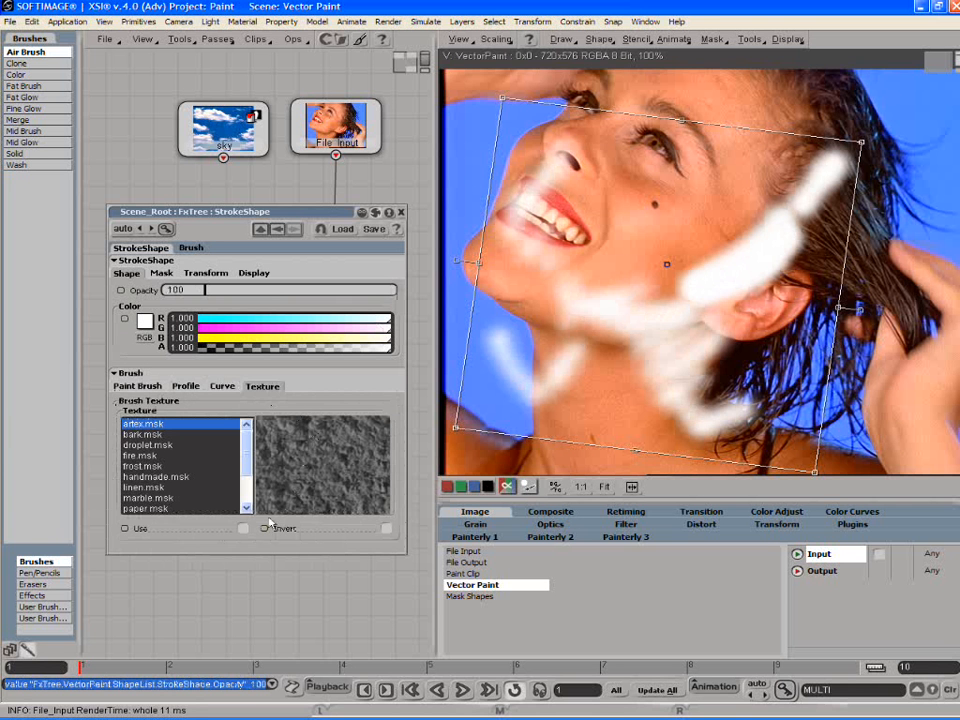
left_click(242, 528)
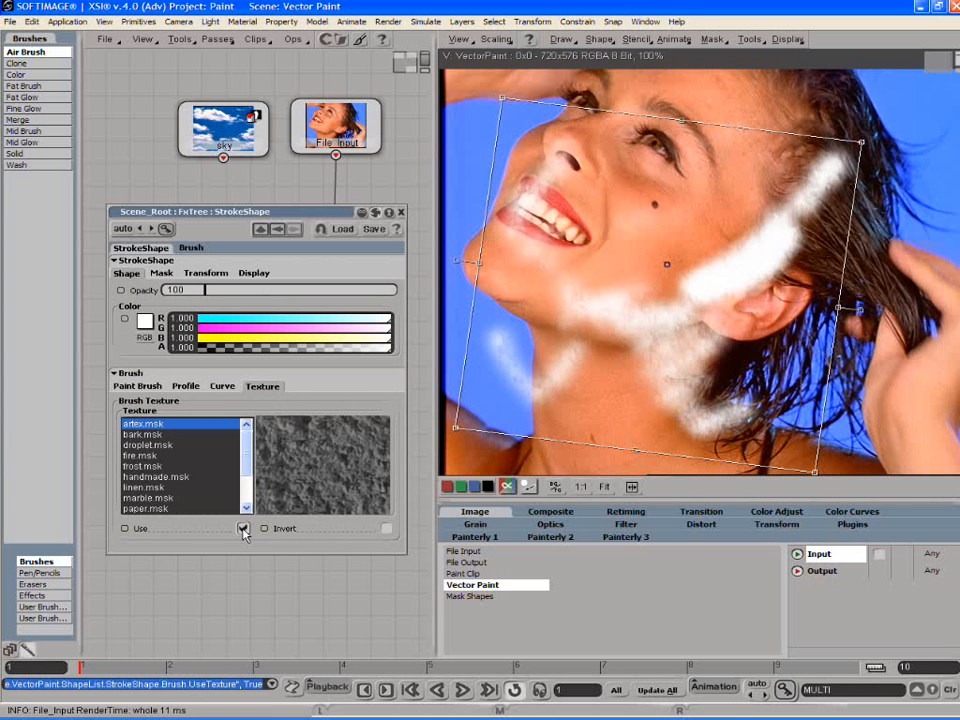
left_click(222, 386)
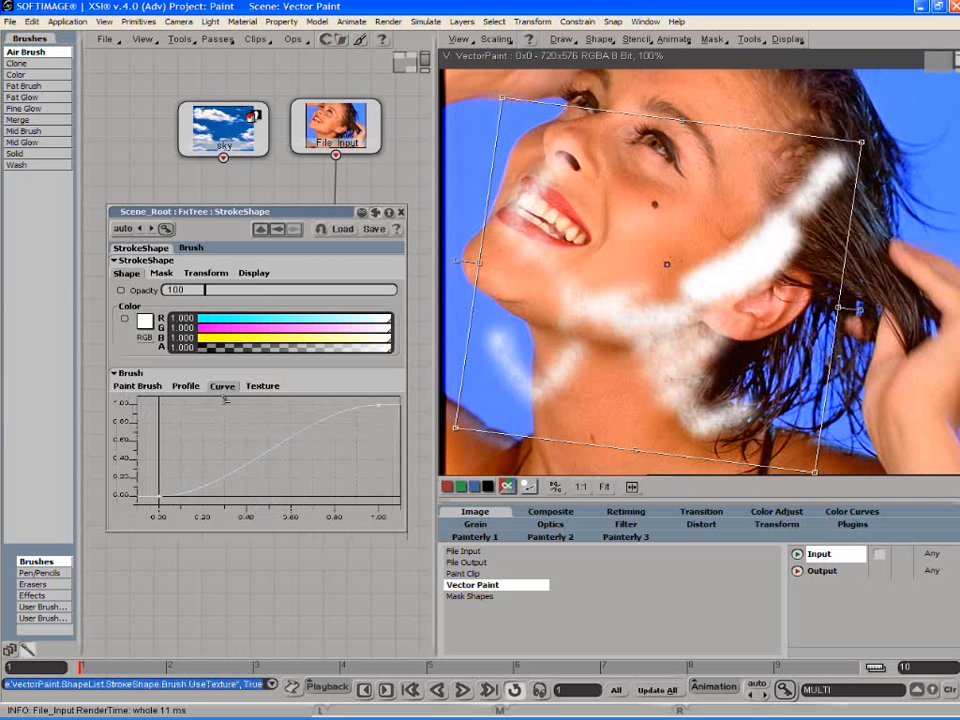
left_click(262, 386)
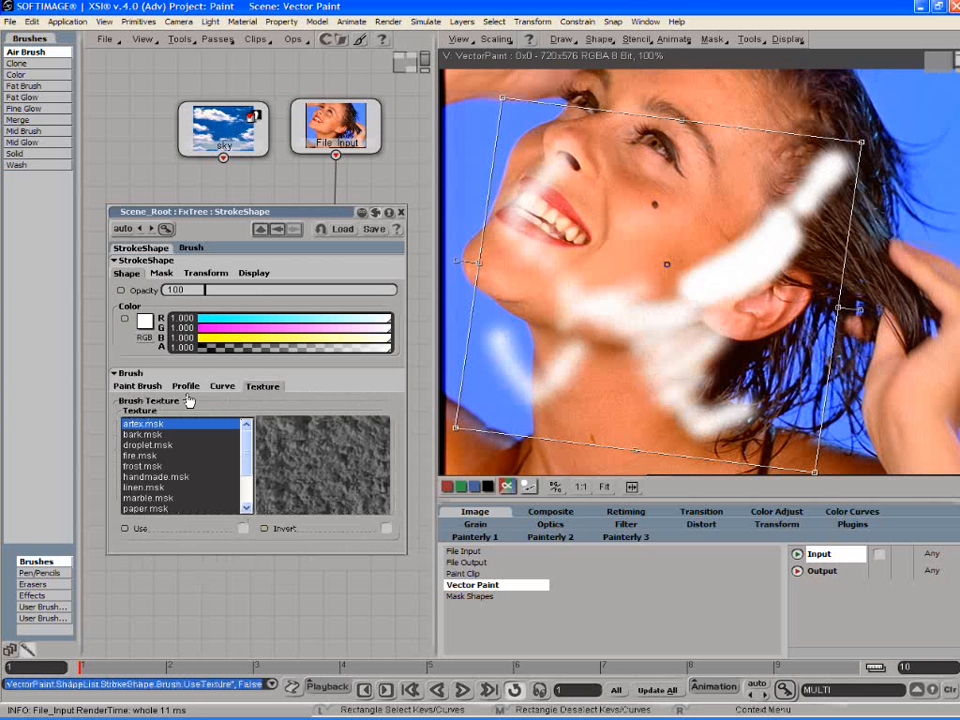
left_click(137, 386)
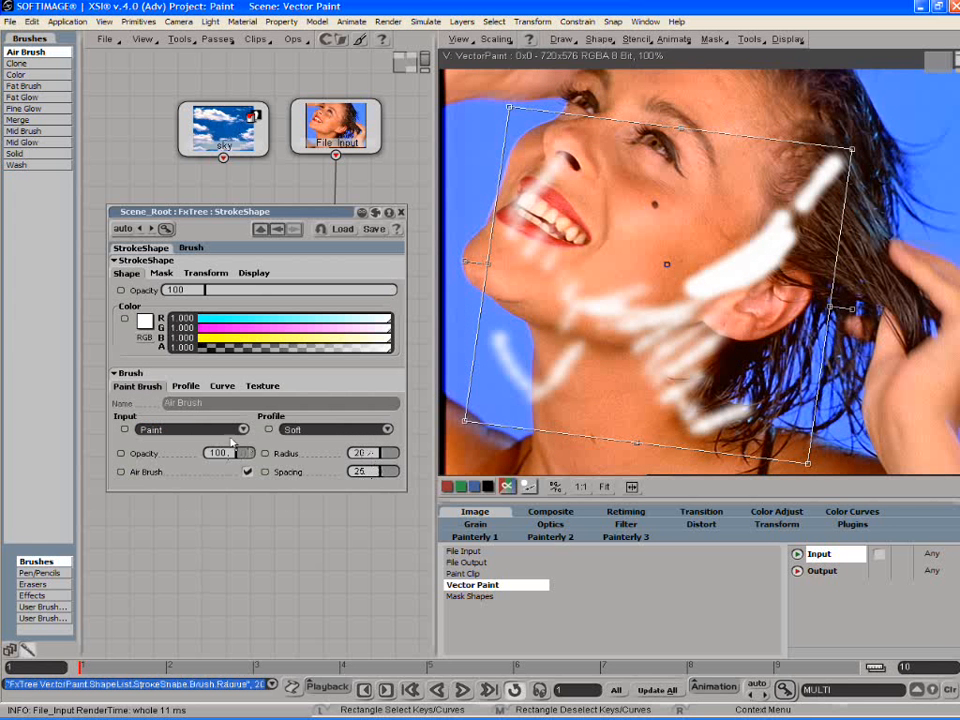
left_click(185, 429)
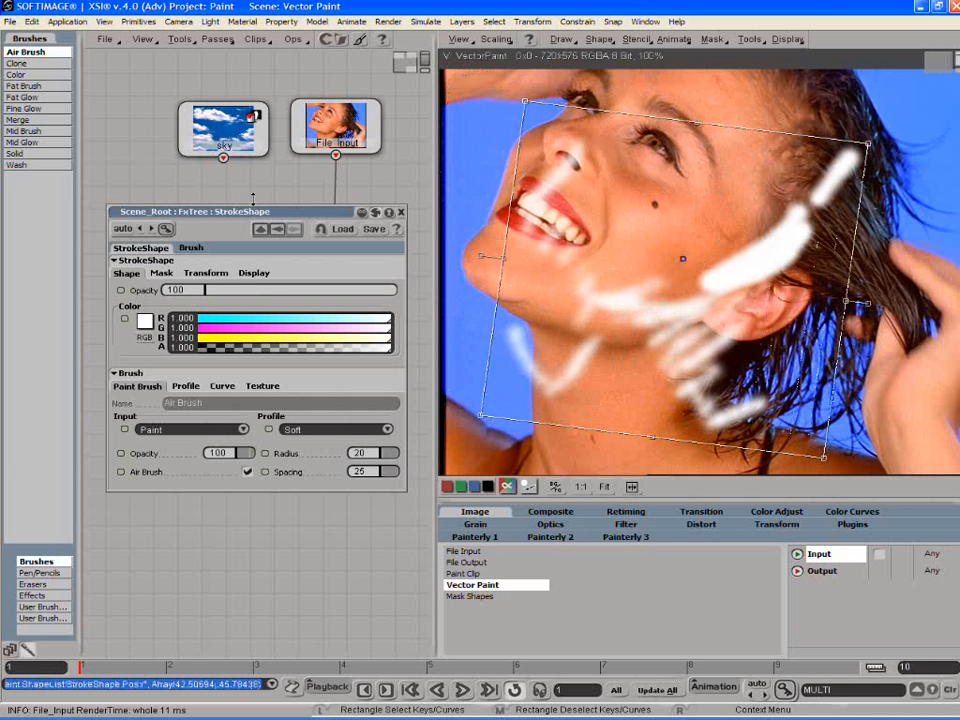
Close the stroke properties and set new shapes to draw as Stroke outlines only
left_click(205, 272)
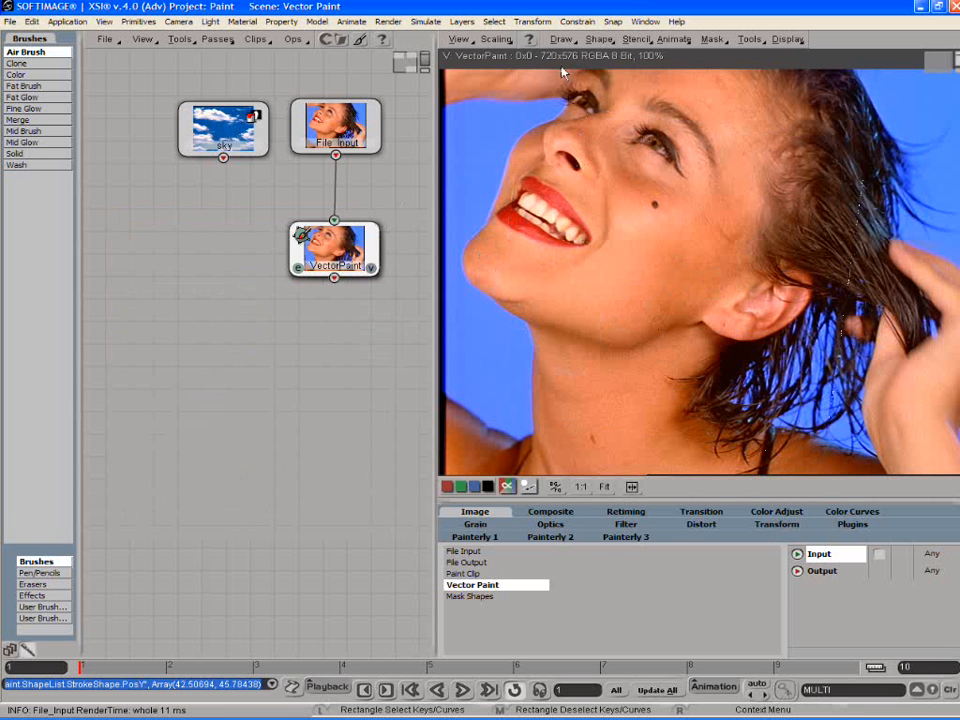
left_click(562, 39)
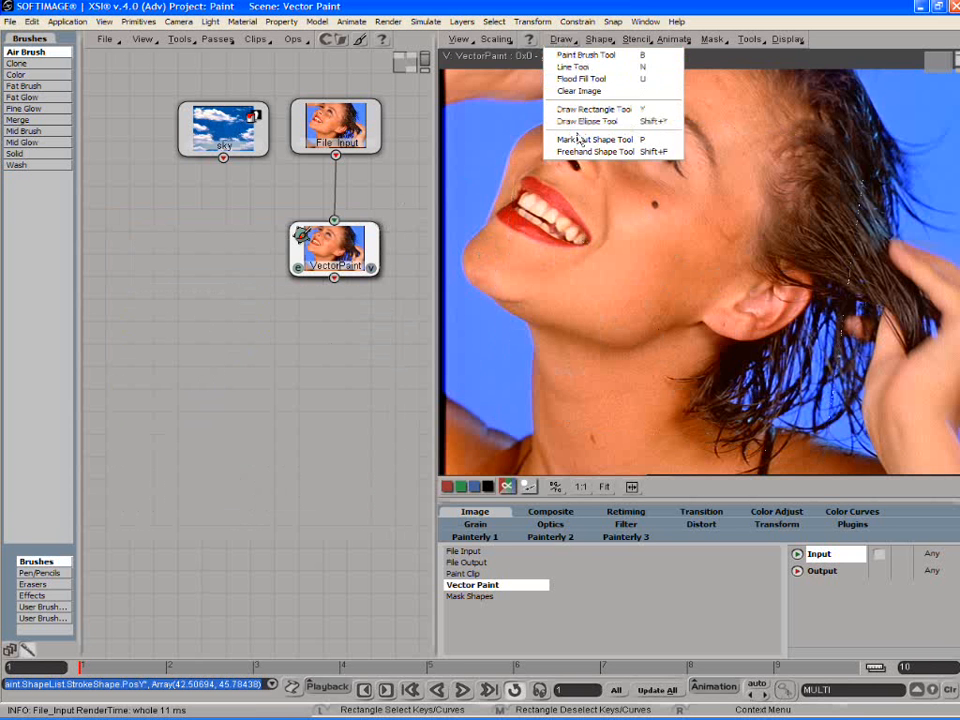
mouse_move(594, 139)
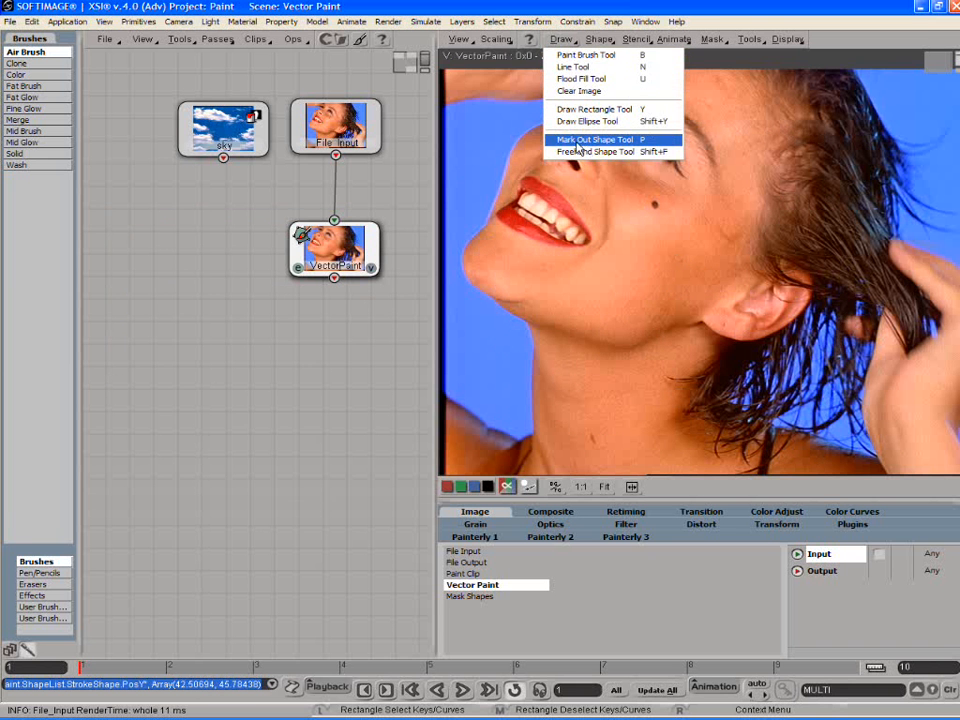
mouse_move(595, 151)
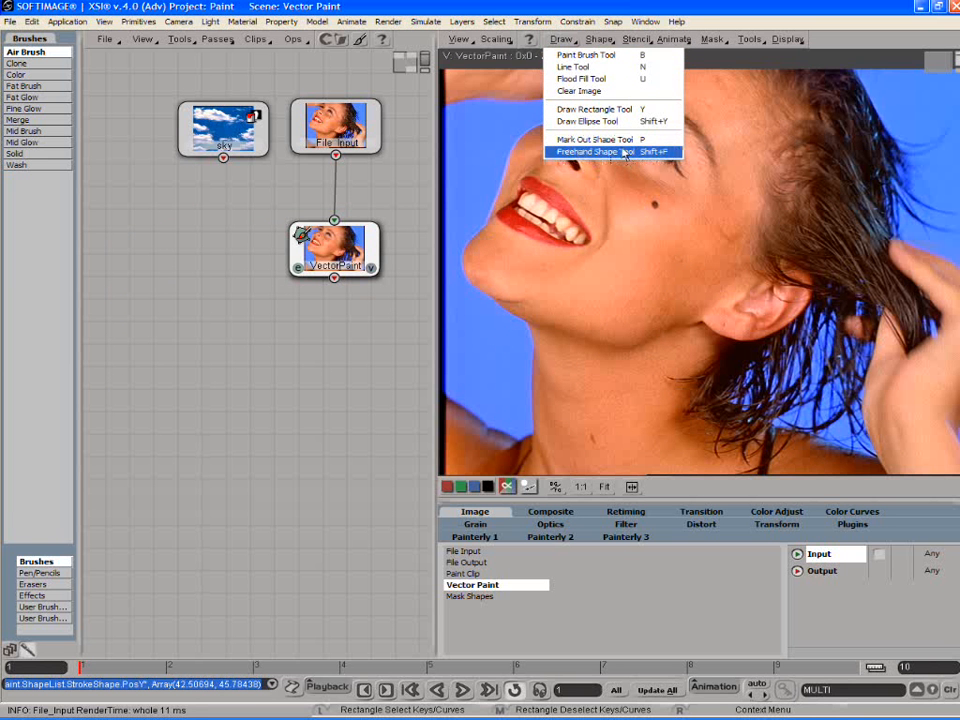
mouse_move(594, 139)
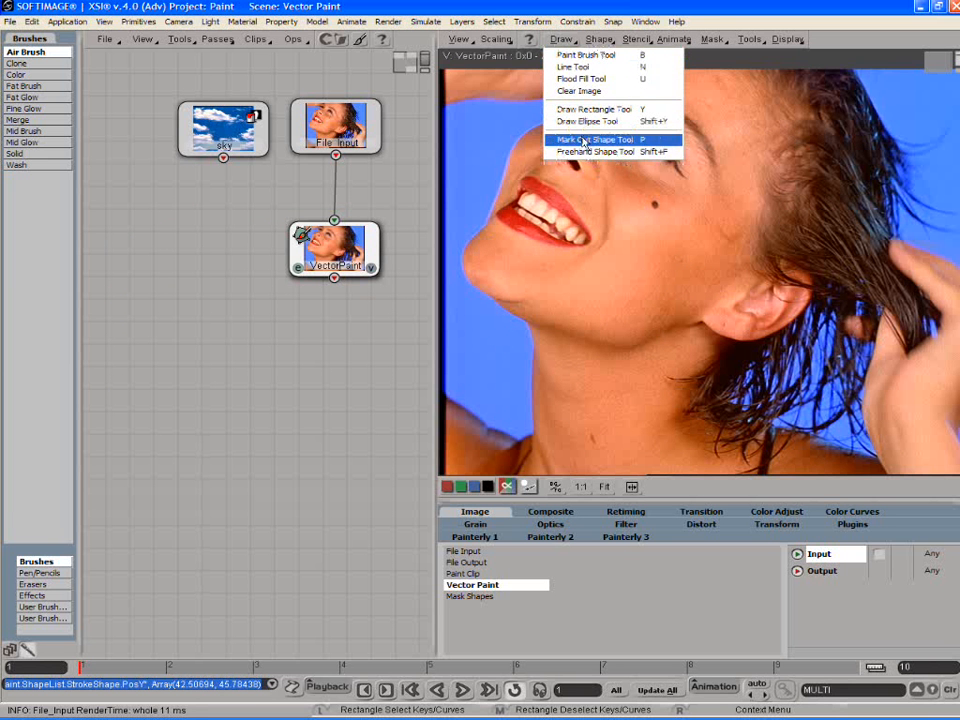
left_click(598, 39)
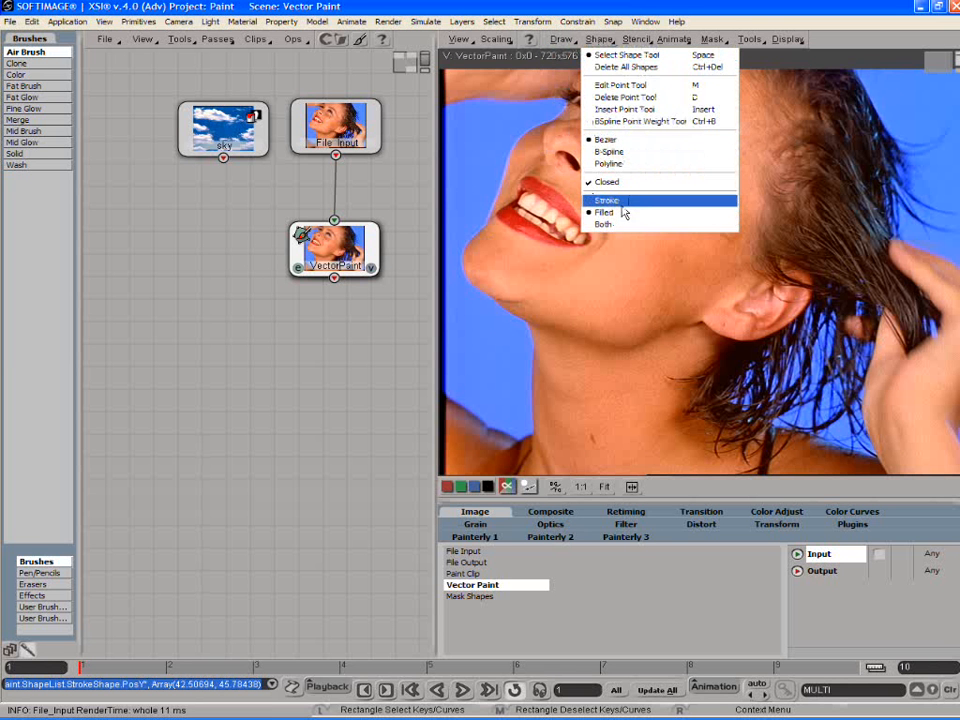
left_click(606, 200)
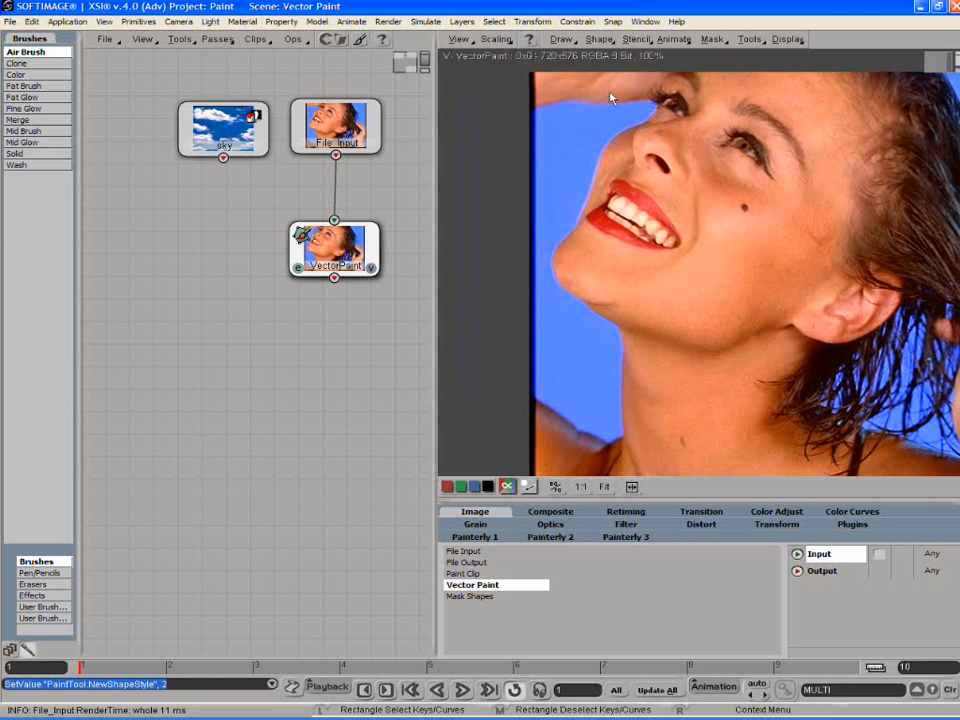
left_click(562, 39)
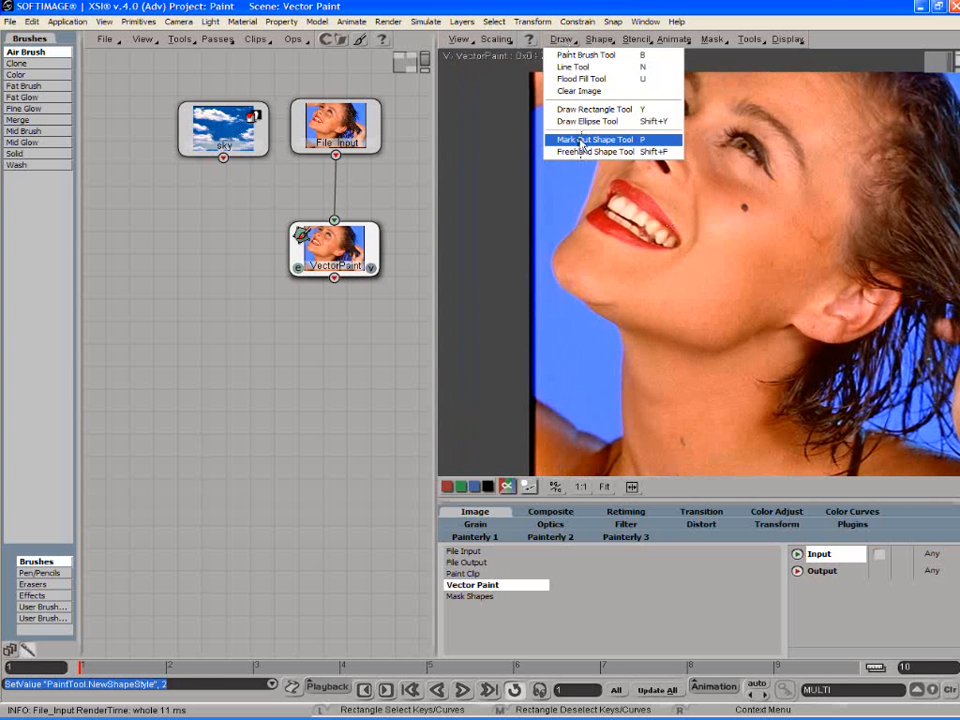
Trace a mark-out shape around the woman's face profile
left_click(592, 139)
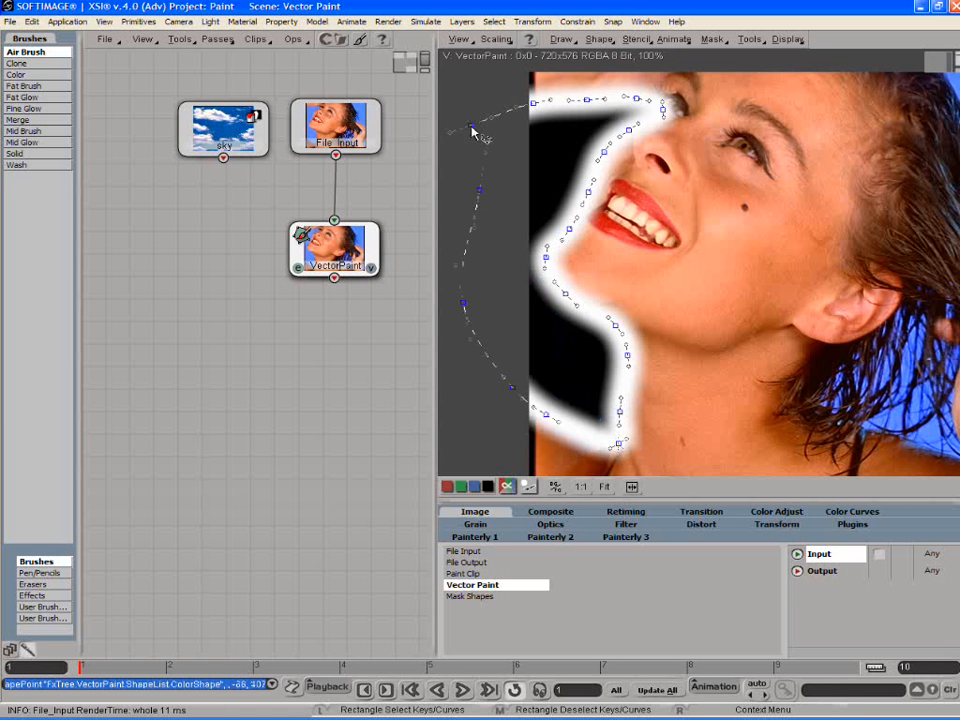
mouse_move(478, 128)
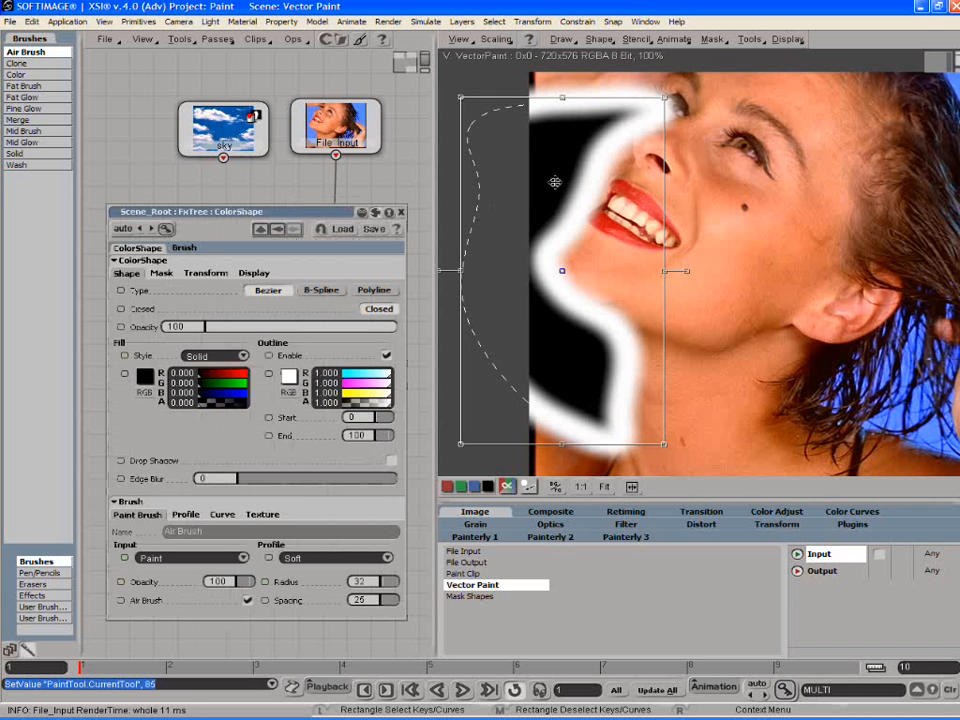
mouse_move(534, 207)
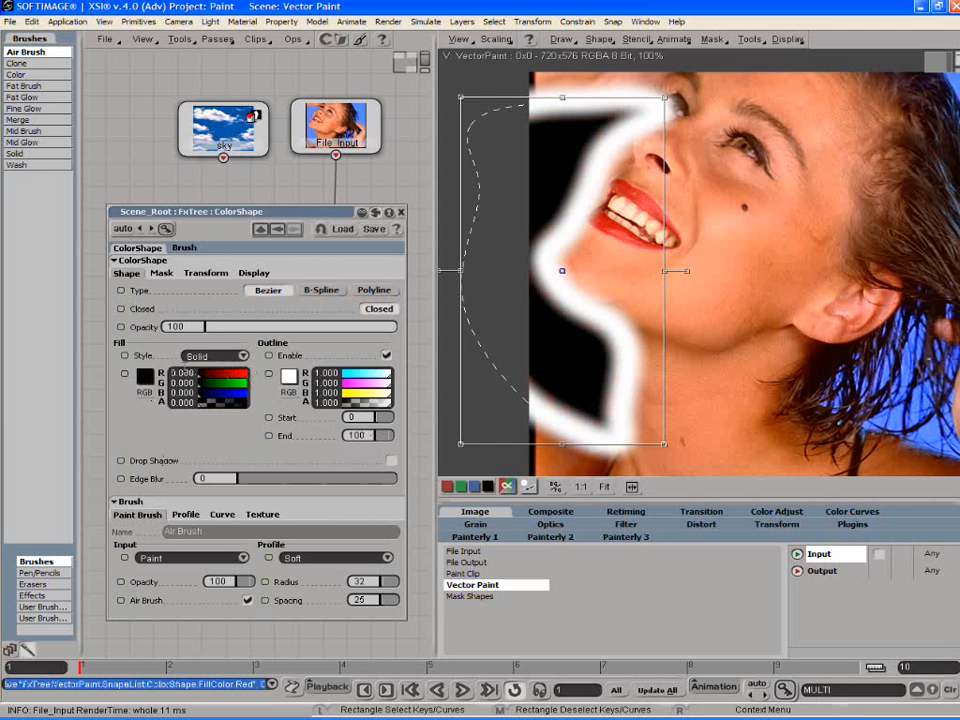
Set the mark-out shape's Fill Style to Merge using the sky clip
left_click(242, 356)
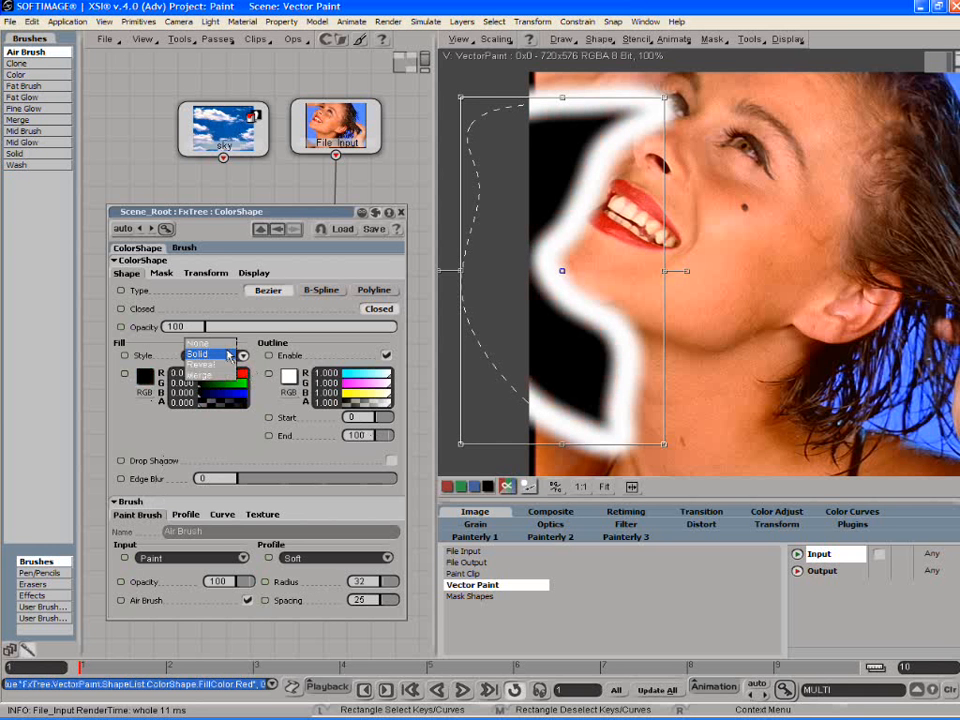
left_click(198, 355)
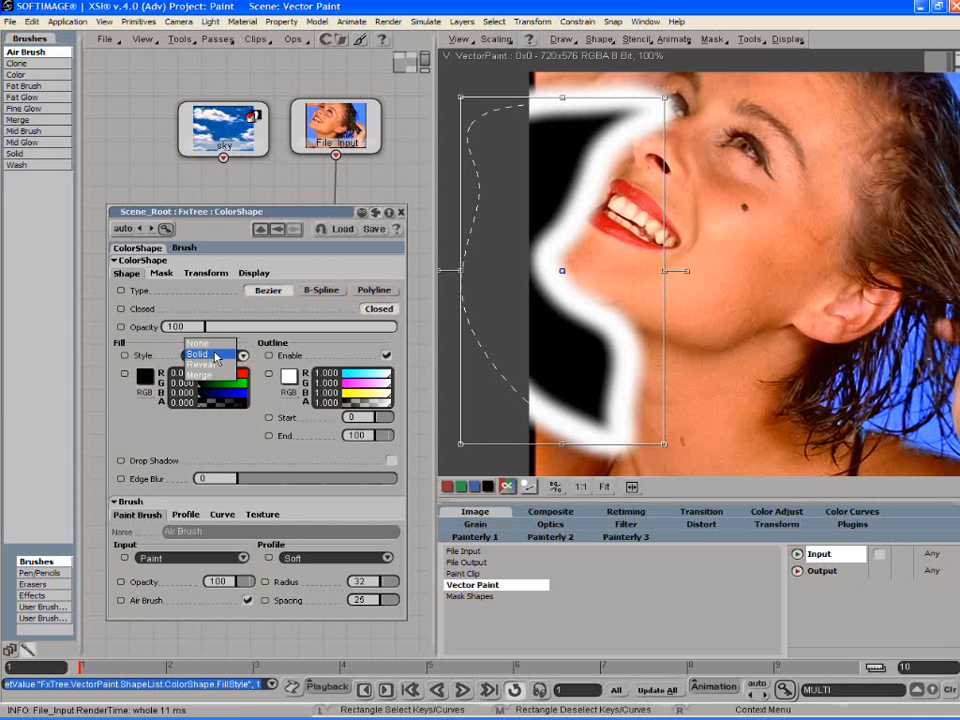
left_click(205, 370)
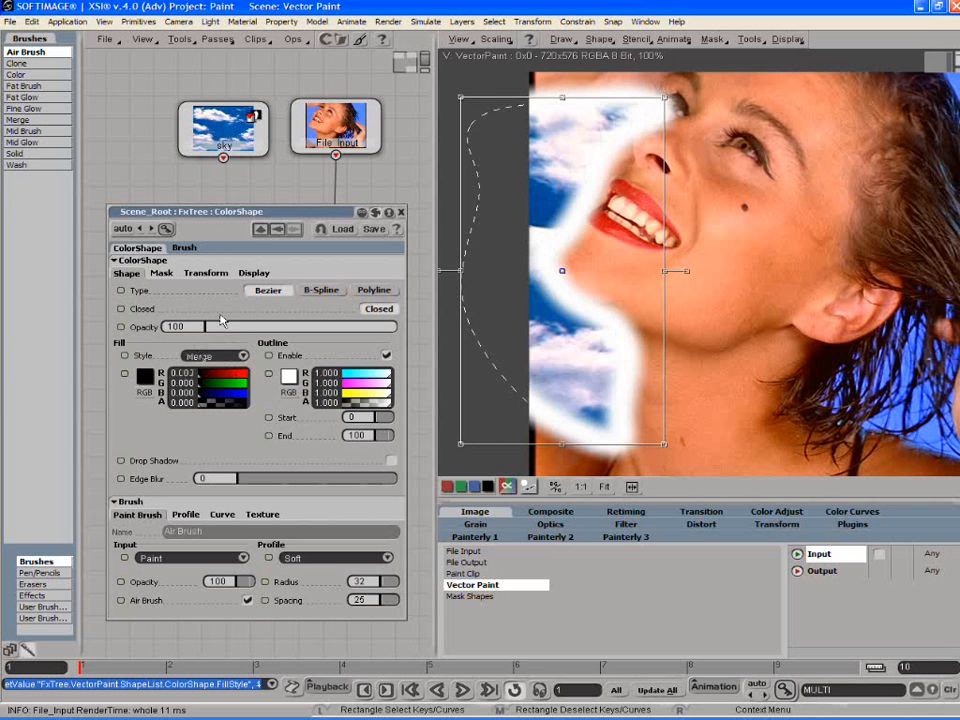
left_click(223, 130)
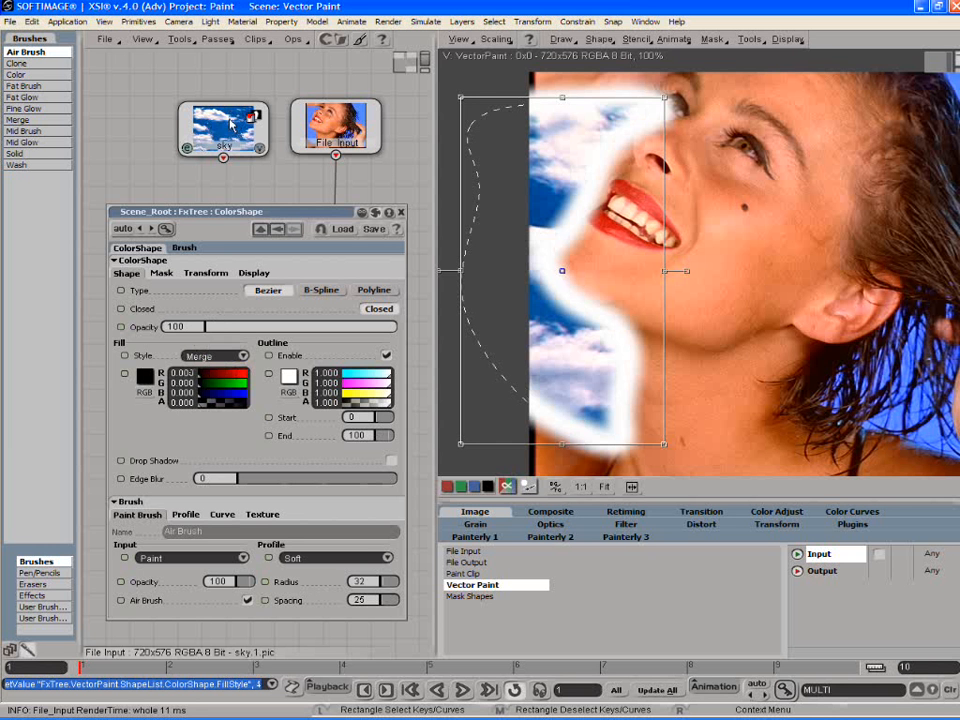
right_click(224, 130)
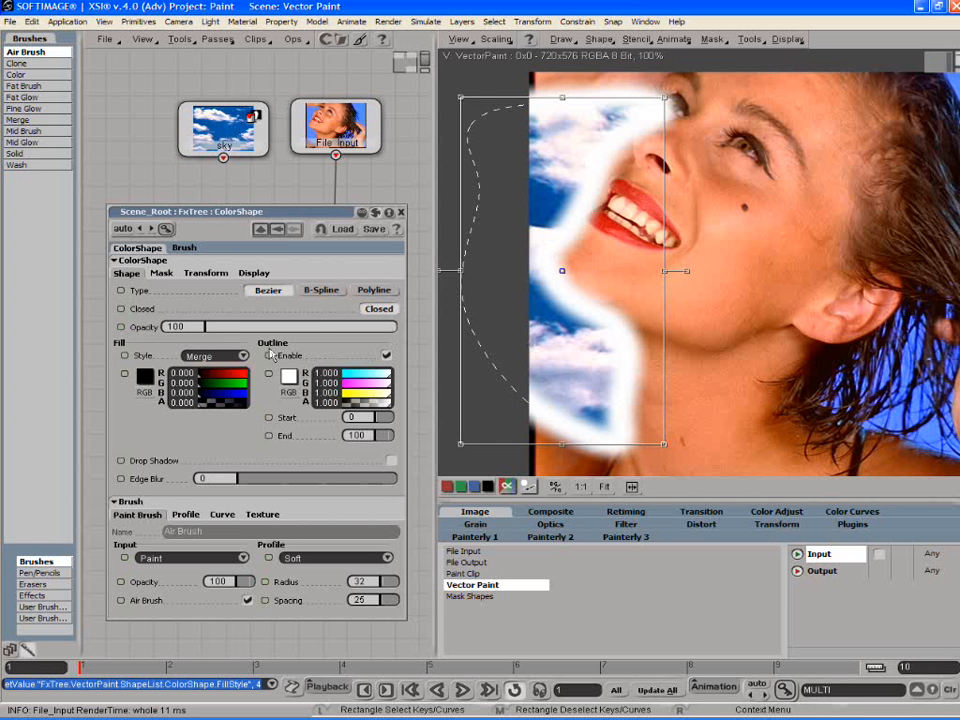
left_click(241, 356)
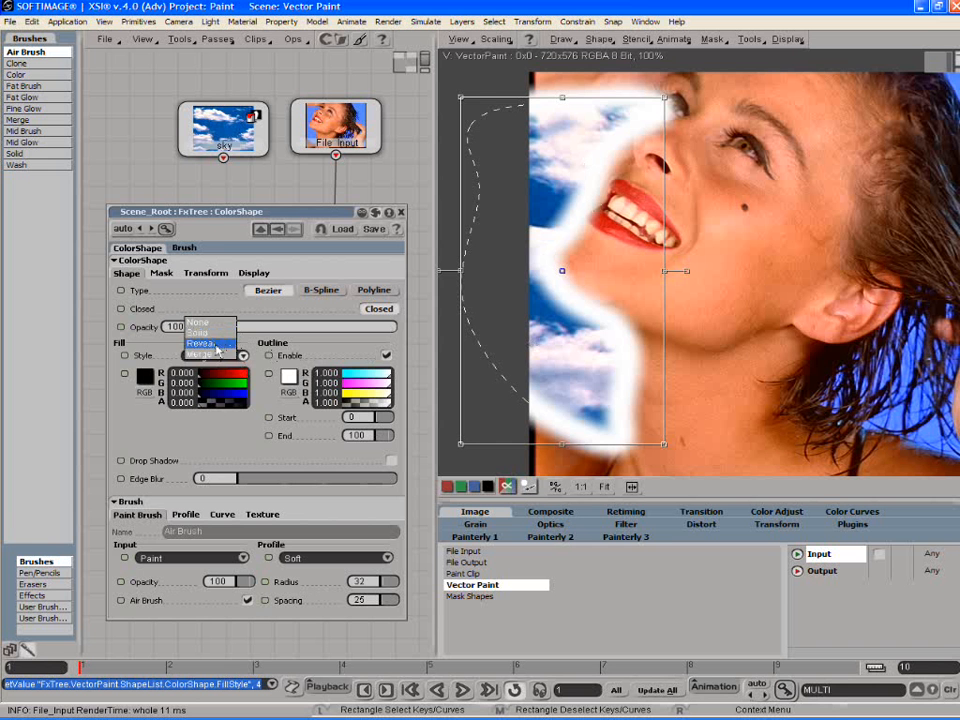
mouse_move(210, 322)
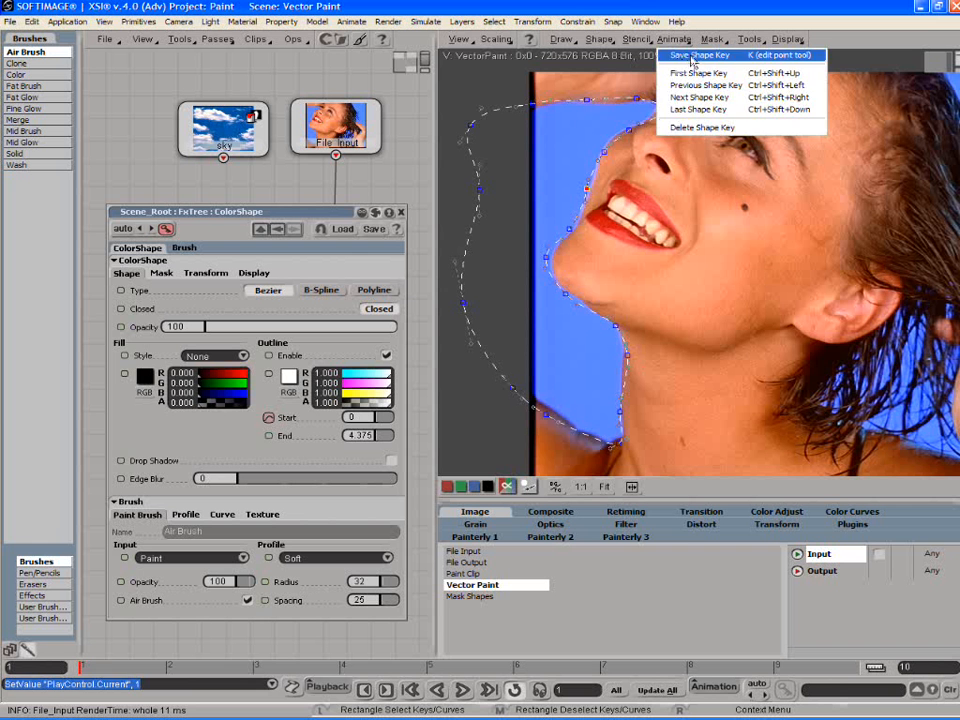
Save a shape key for the face-profile outline via Animate > Save Shape Key
left_click(698, 55)
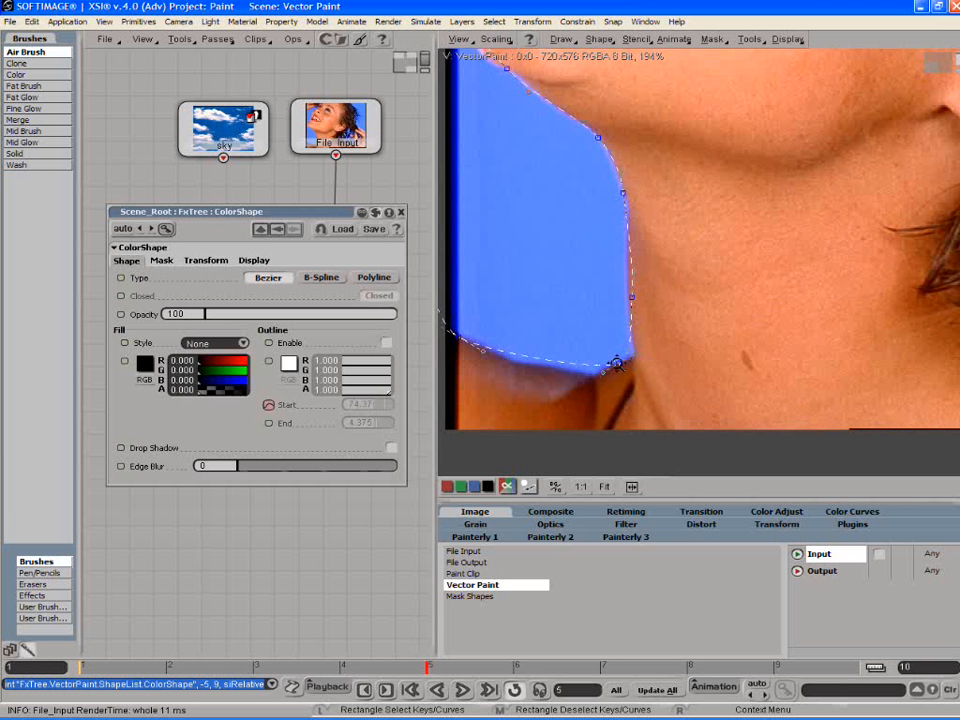
mouse_move(633, 370)
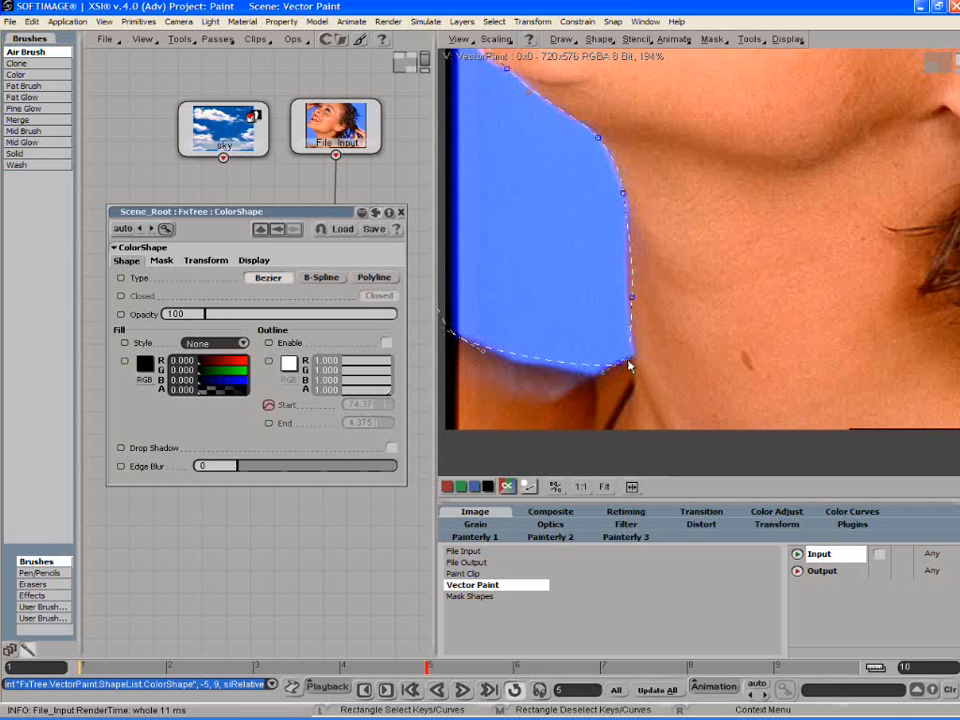
mouse_move(605, 380)
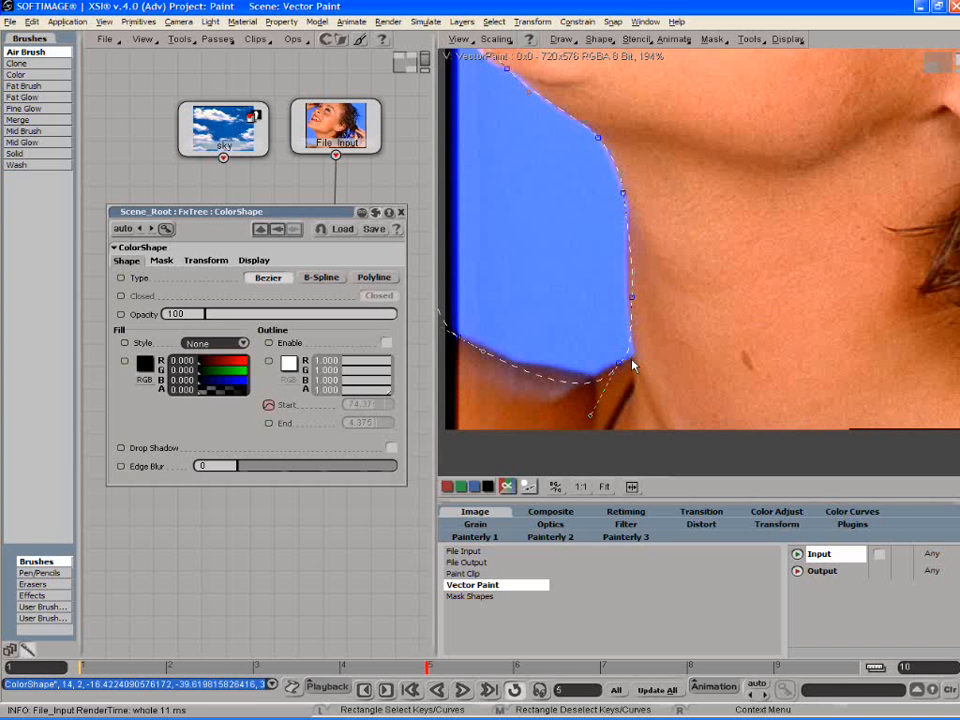
mouse_move(590, 423)
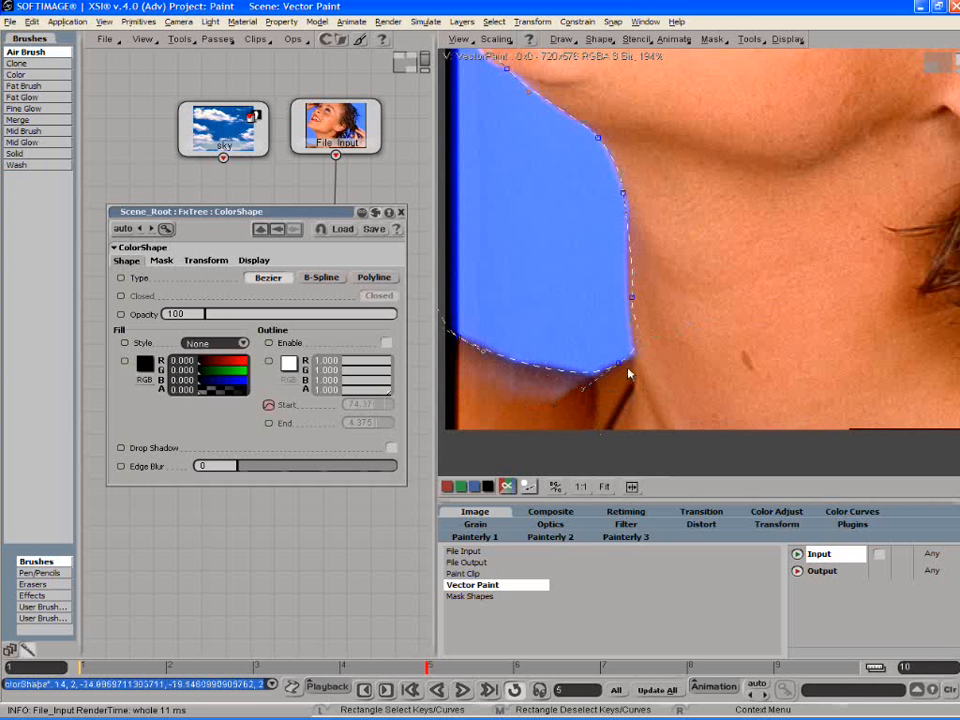
At frame 5, drag the shape's lower points to hug the jaw and neck edge
left_click(320, 277)
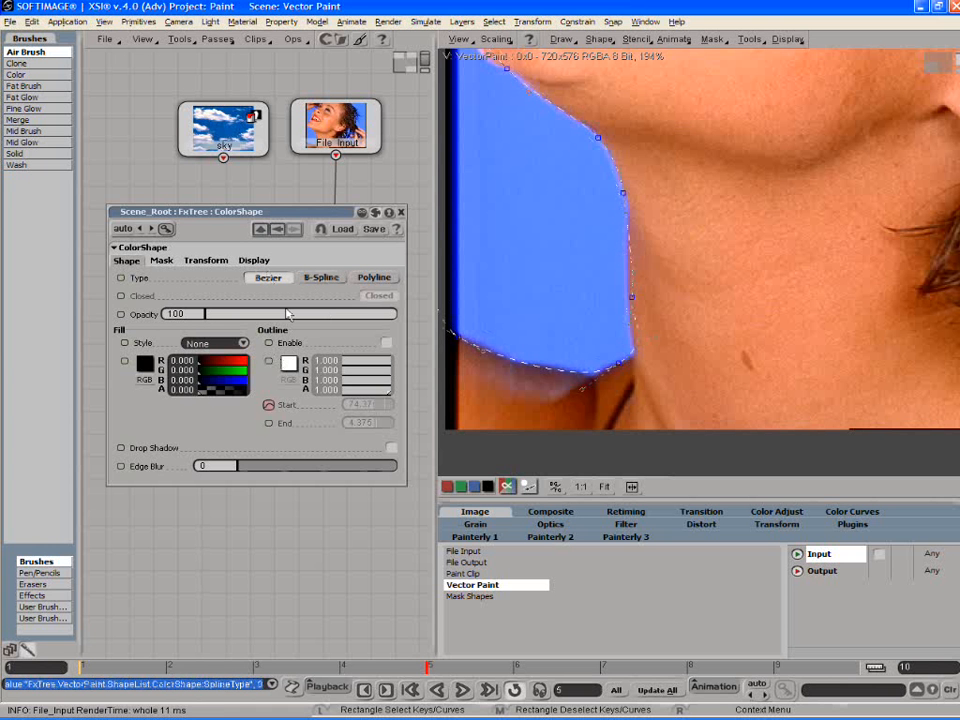
mouse_move(500, 281)
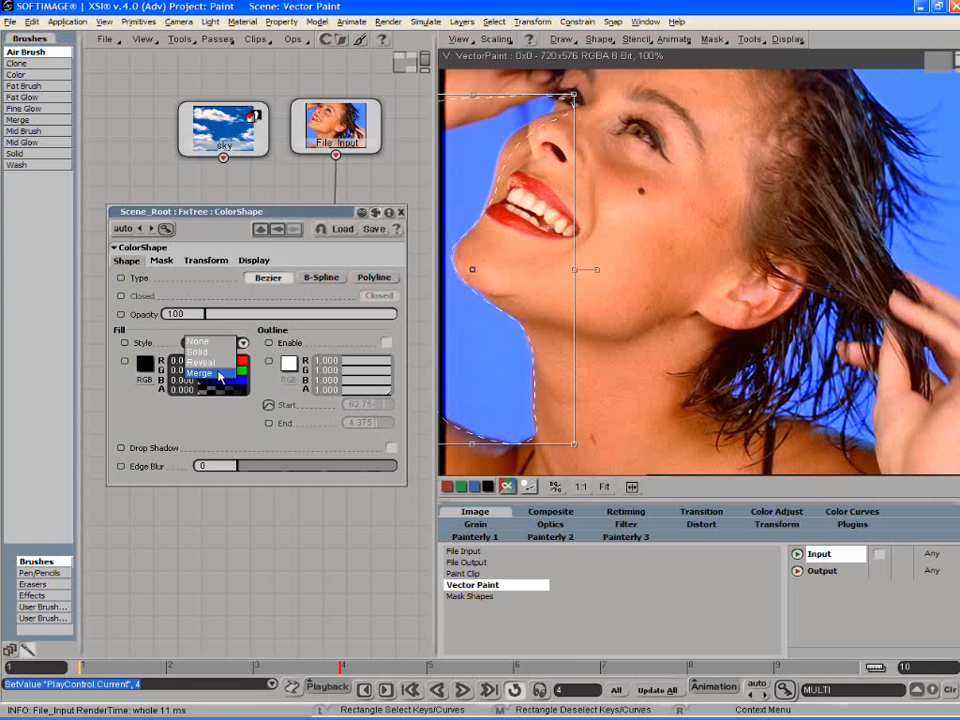
Set the shape's Fill Style to Merge and re-enable its outline, showing clouds in a soft white edge
left_click(197, 342)
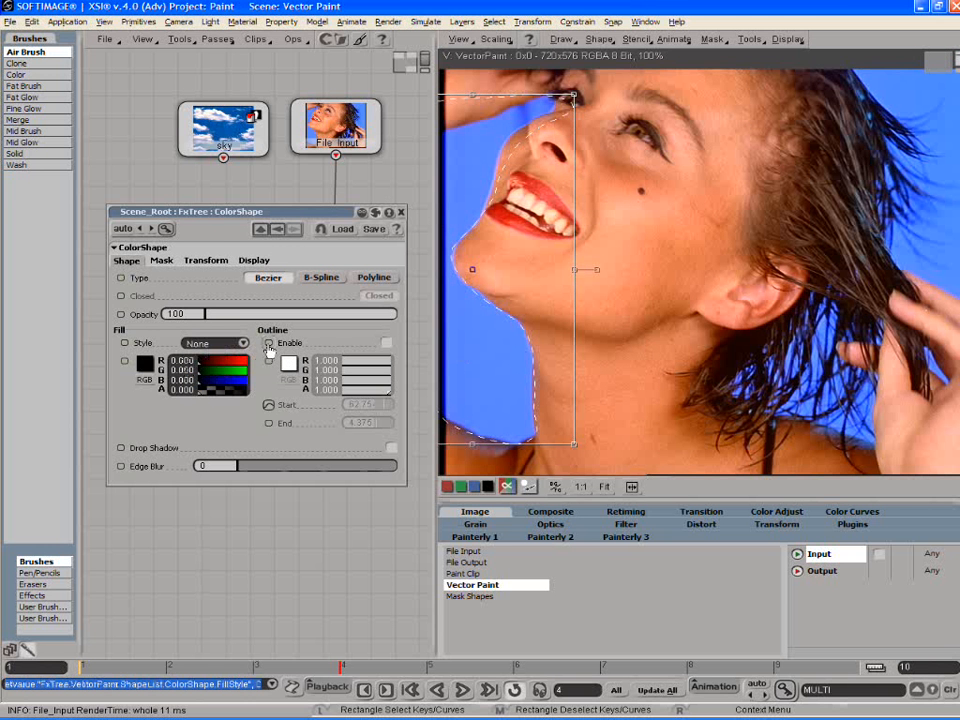
left_click(215, 342)
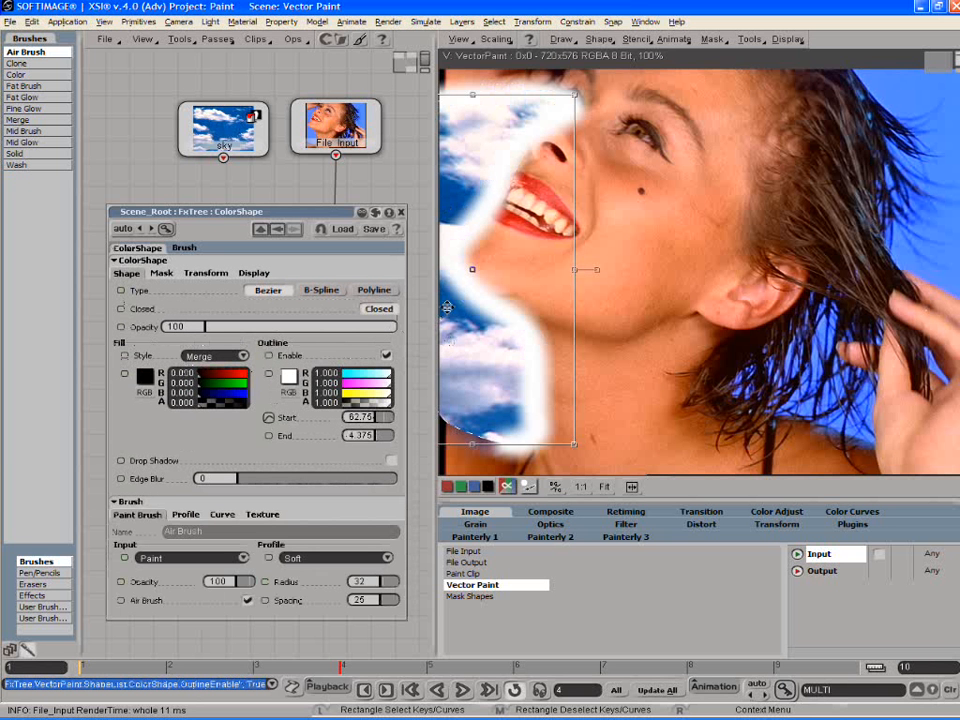
left_click(598, 39)
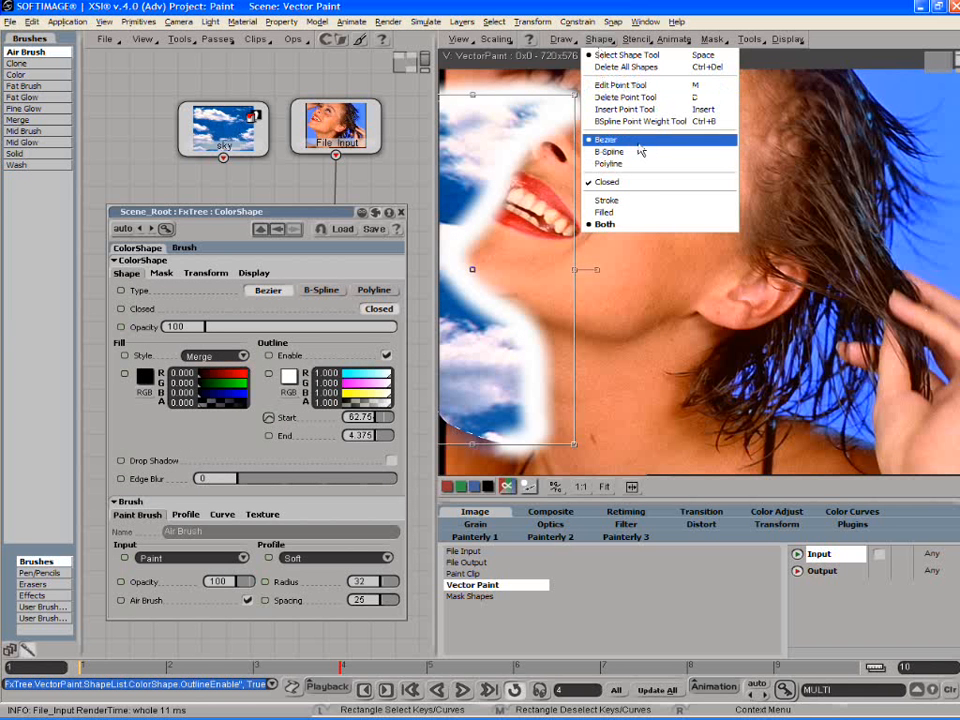
Draw a Reveal-style rectangle over the mouth and chin, restoring the original portrait there
left_click(605, 139)
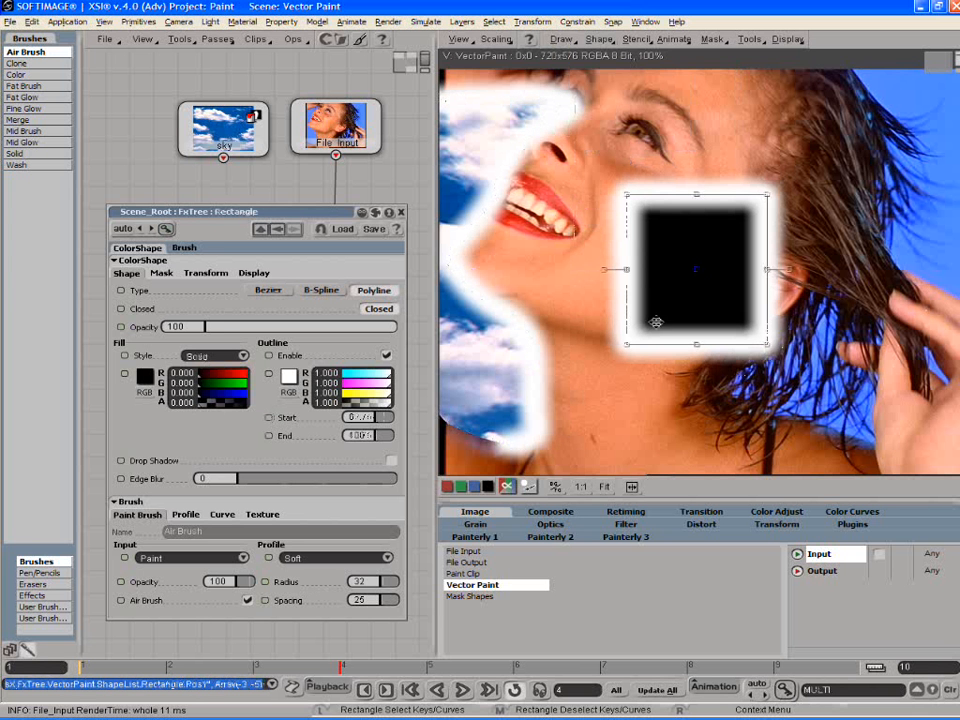
left_click(137, 247)
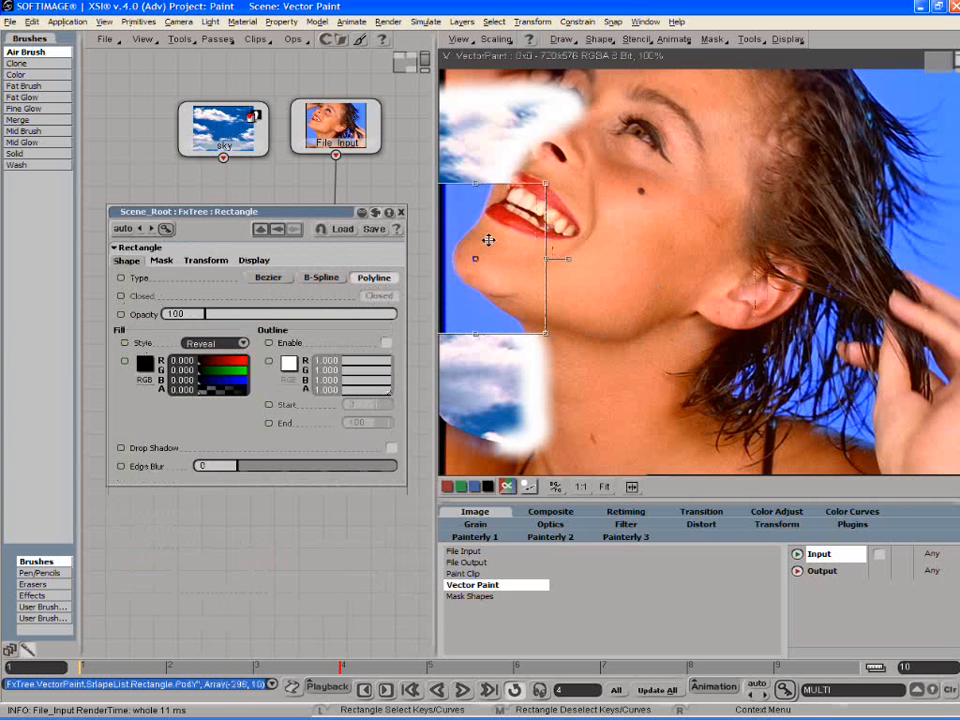
mouse_move(742, 215)
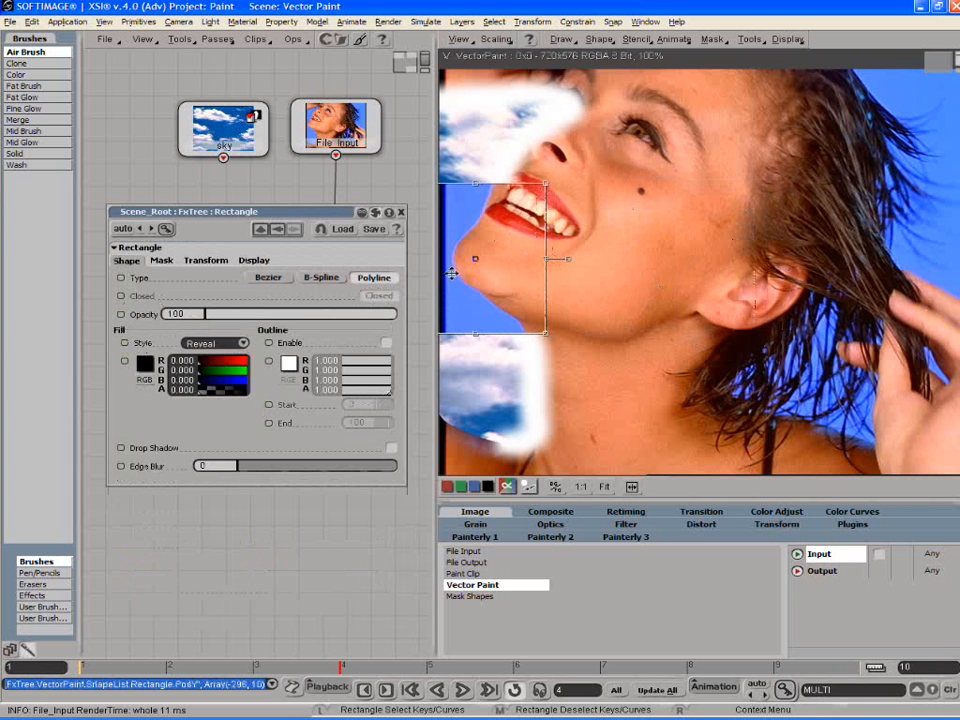
mouse_move(483, 261)
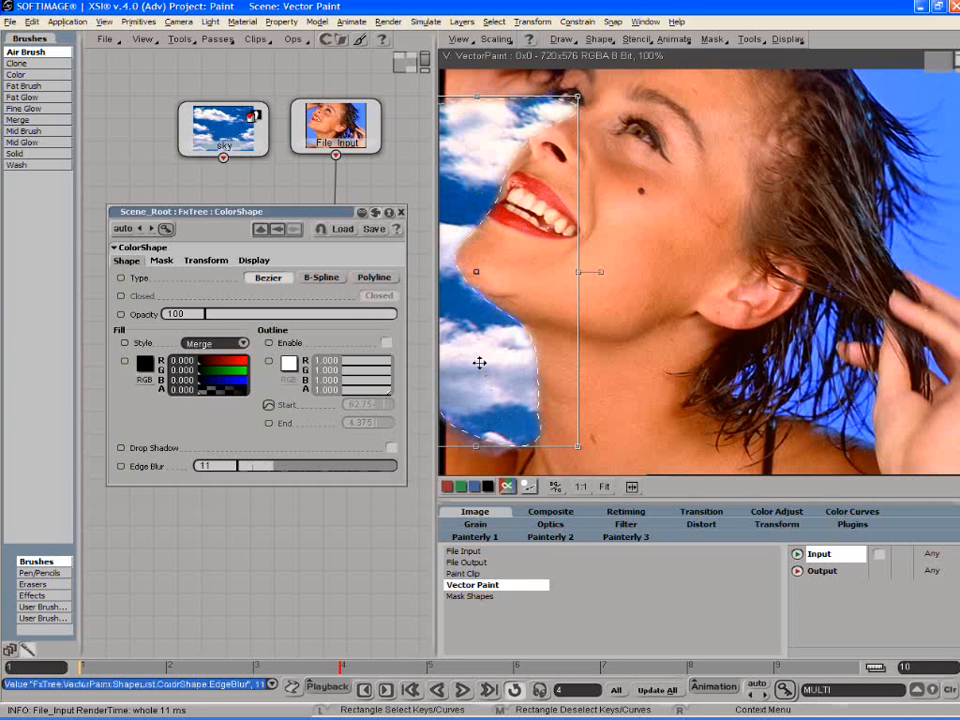
mouse_move(489, 329)
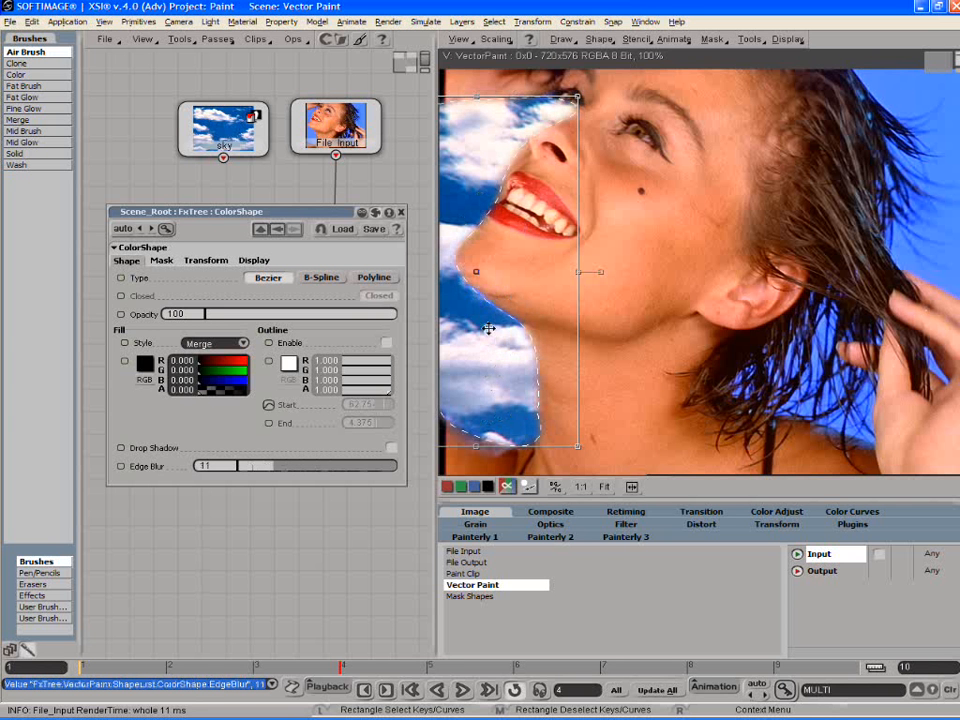